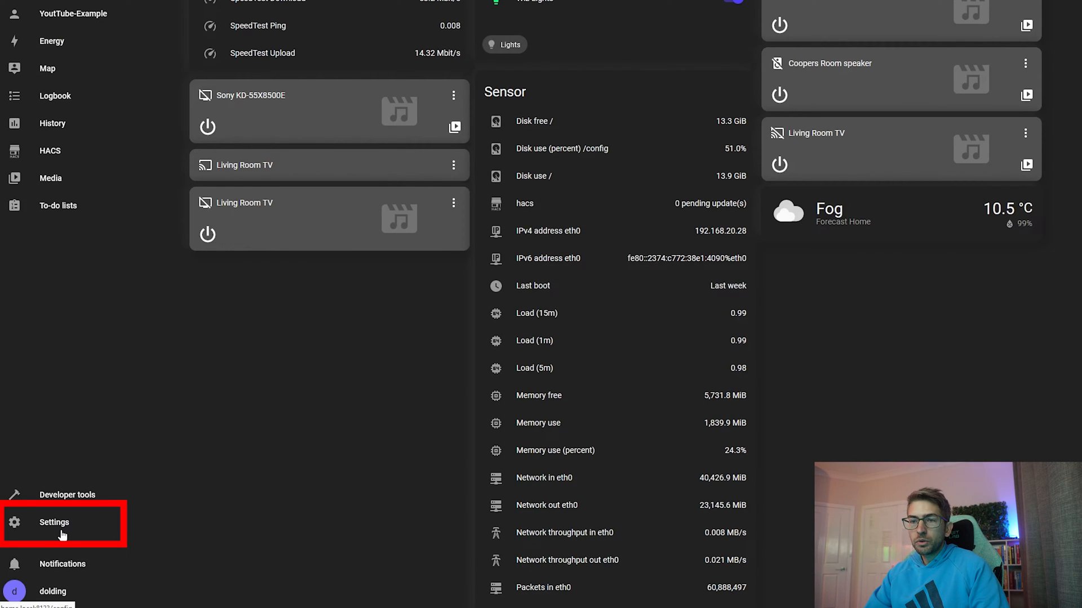
# Search Add Integration for 'hue' and pick Emulated Hue, getting the configuration.yaml-only notice.
pyautogui.click(54, 522)
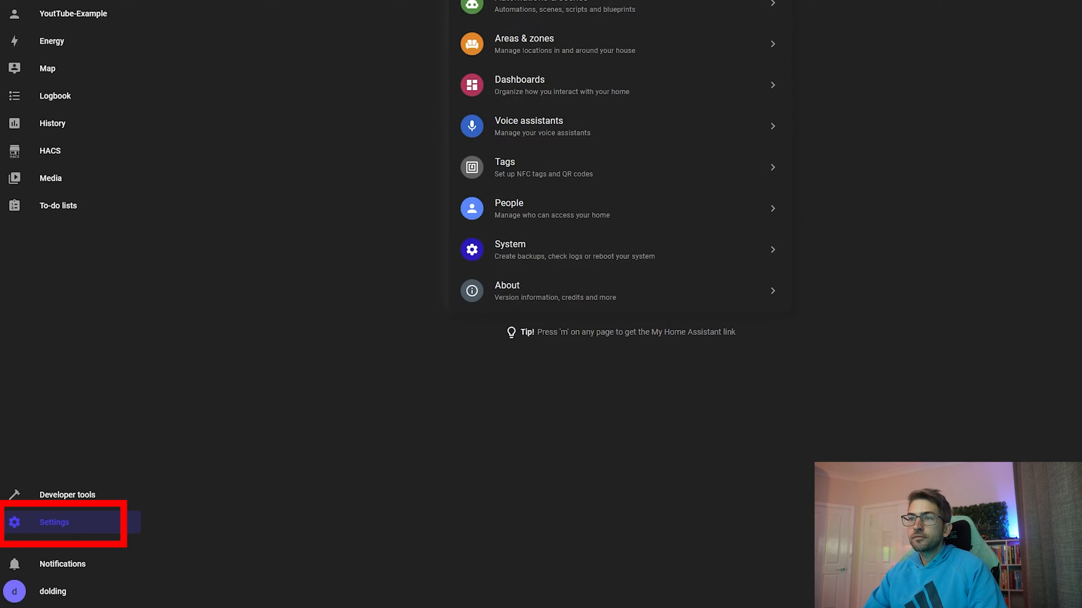
pyautogui.scroll(3)
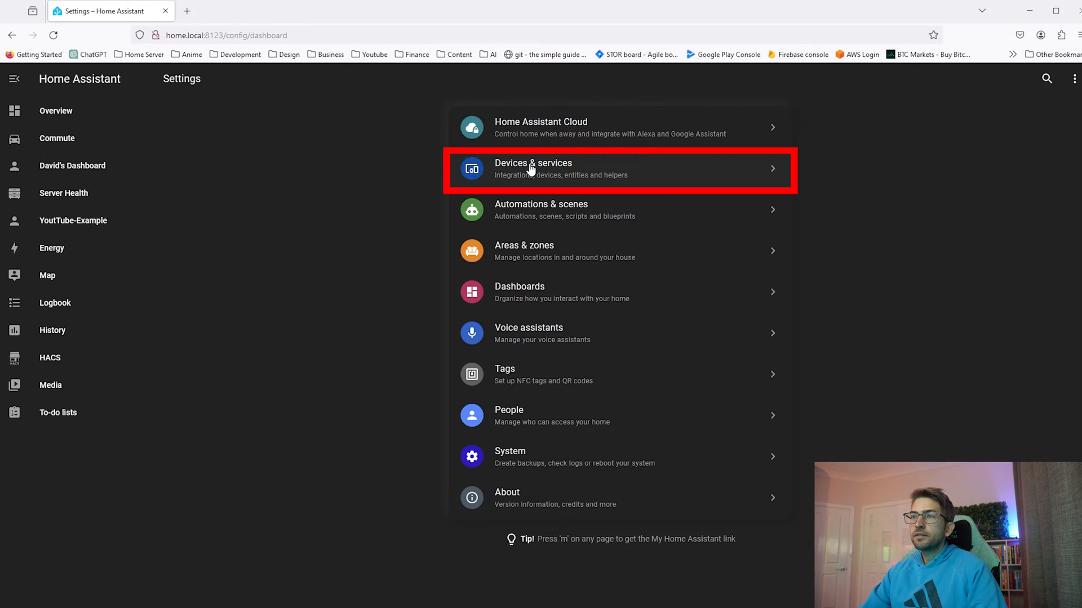
pyautogui.click(533, 169)
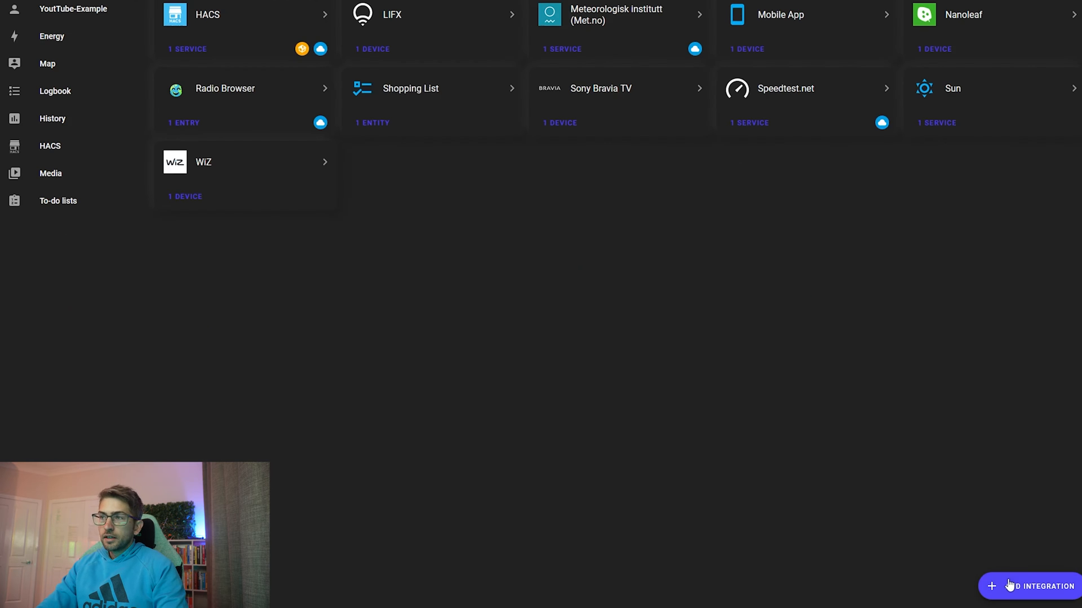
pyautogui.click(1039, 587)
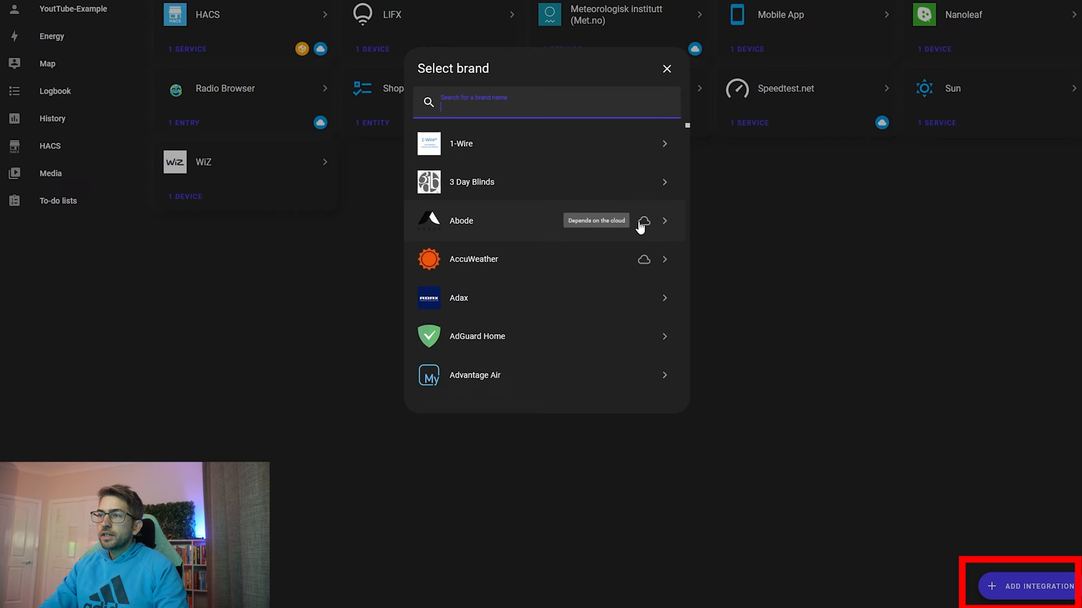
pyautogui.write('hue')
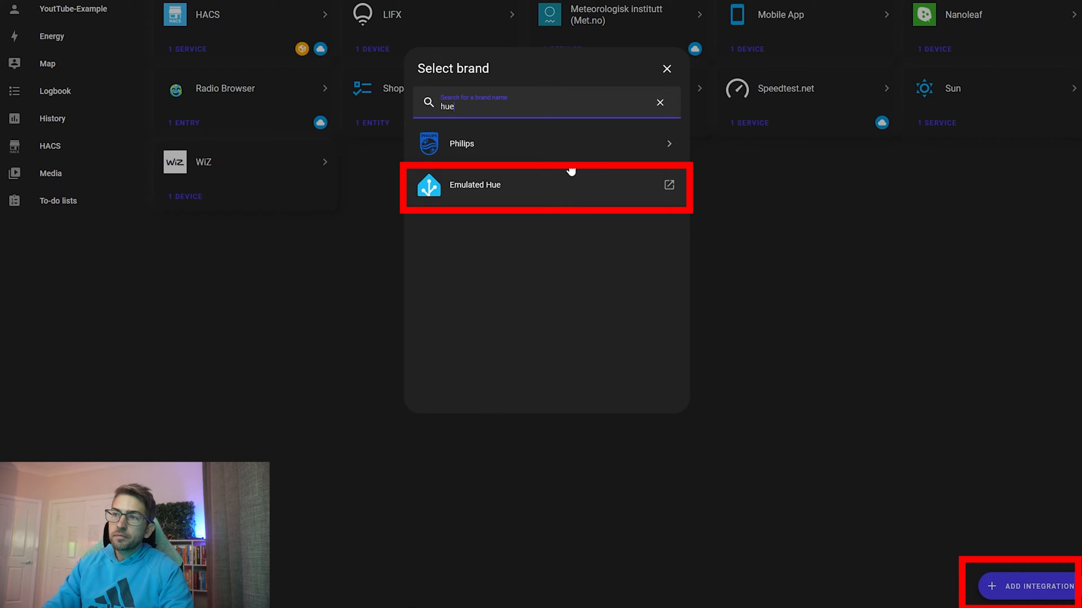
pyautogui.moveTo(494, 198)
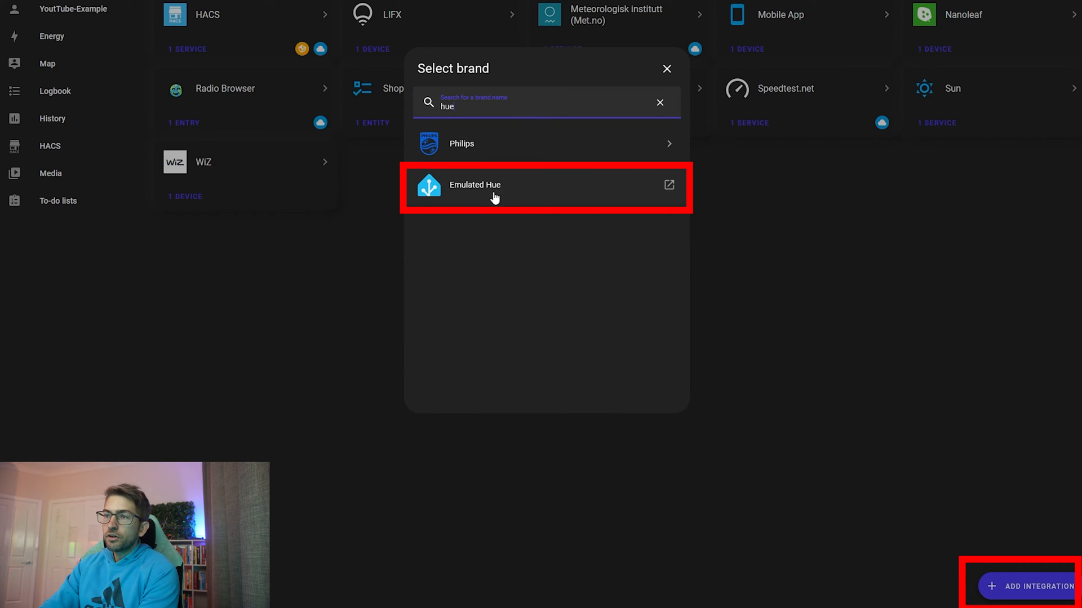
pyautogui.click(494, 185)
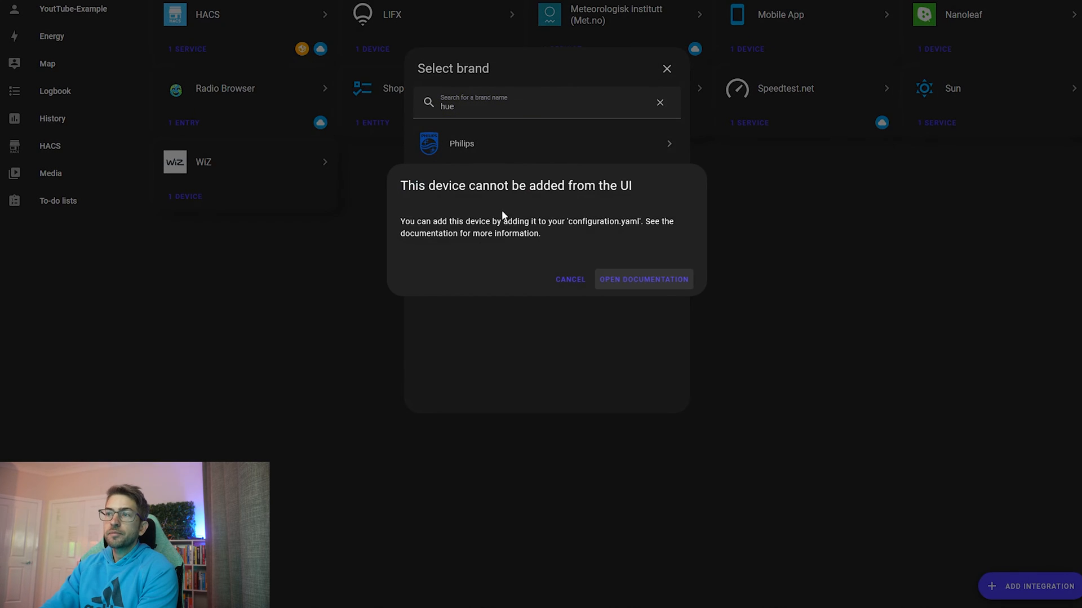
# Open the Emulated Hue documentation page and scroll through its introduction and notes.
pyautogui.click(642, 279)
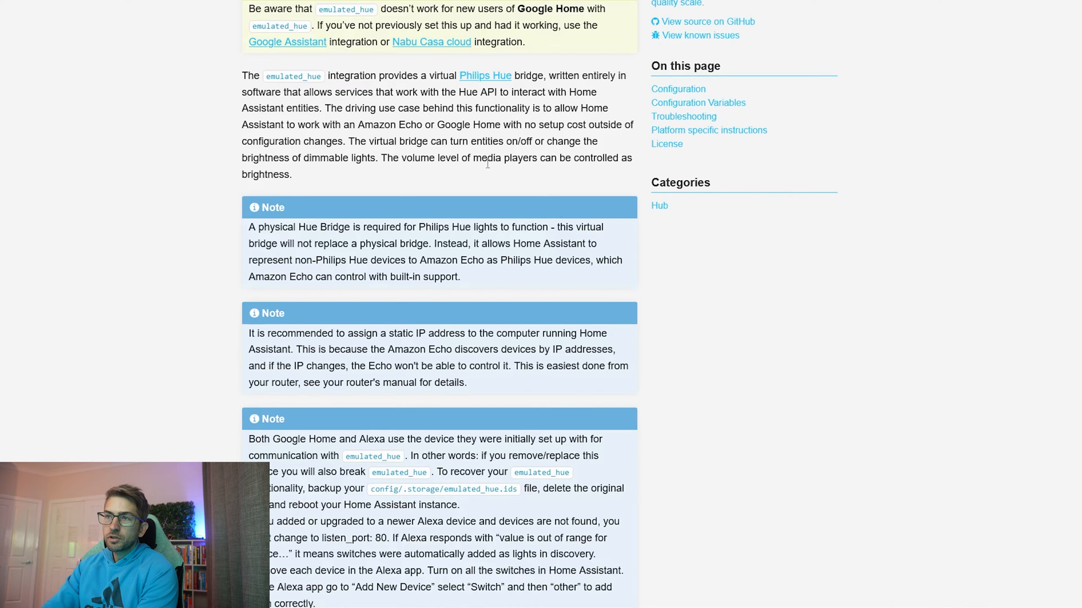
pyautogui.moveTo(592, 332)
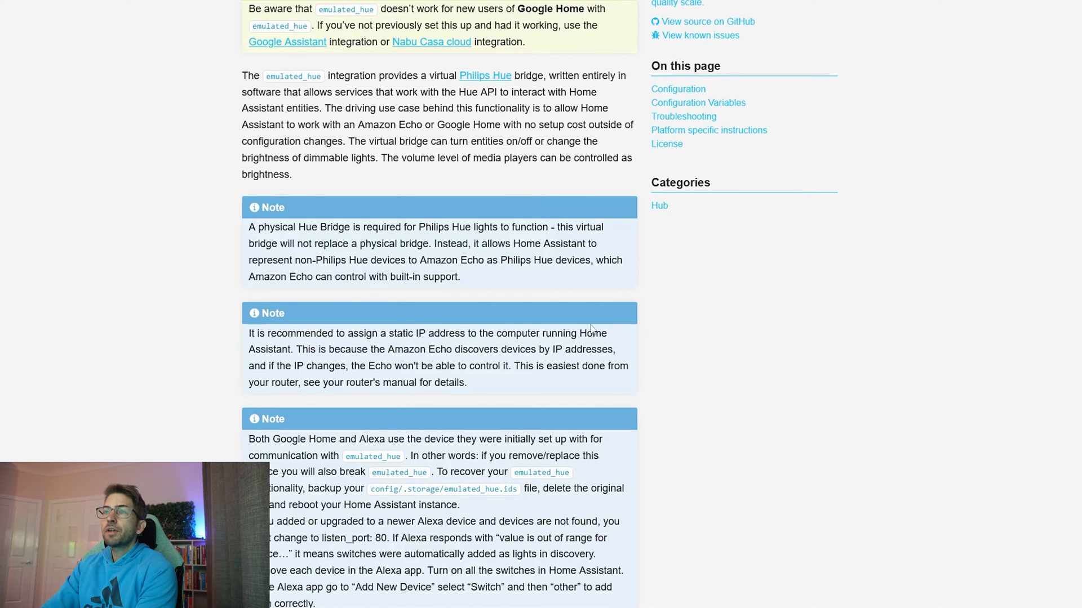
pyautogui.moveTo(486, 313)
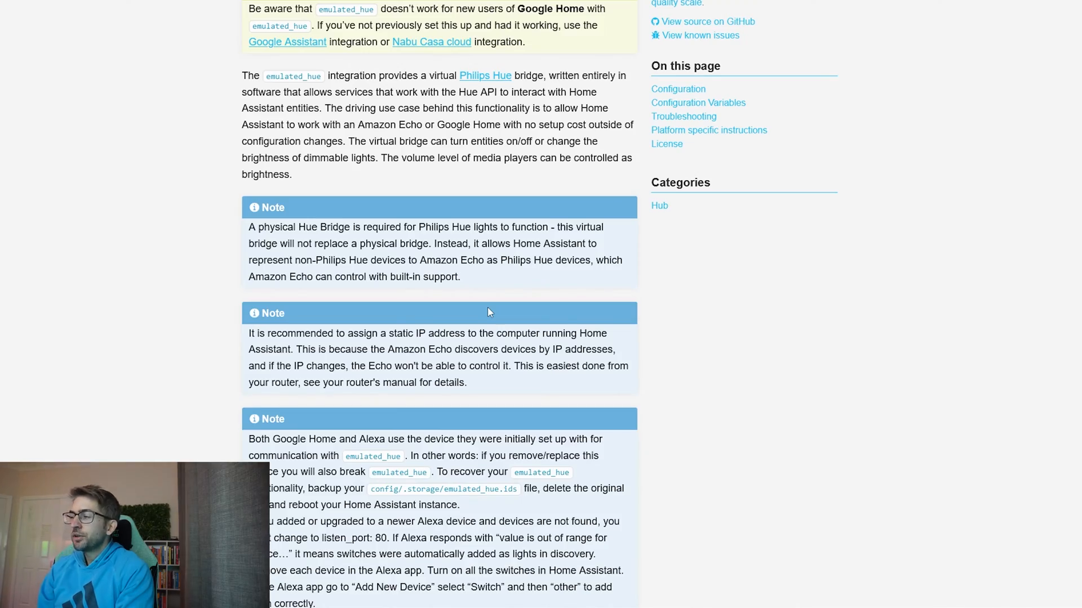
pyautogui.moveTo(382, 278)
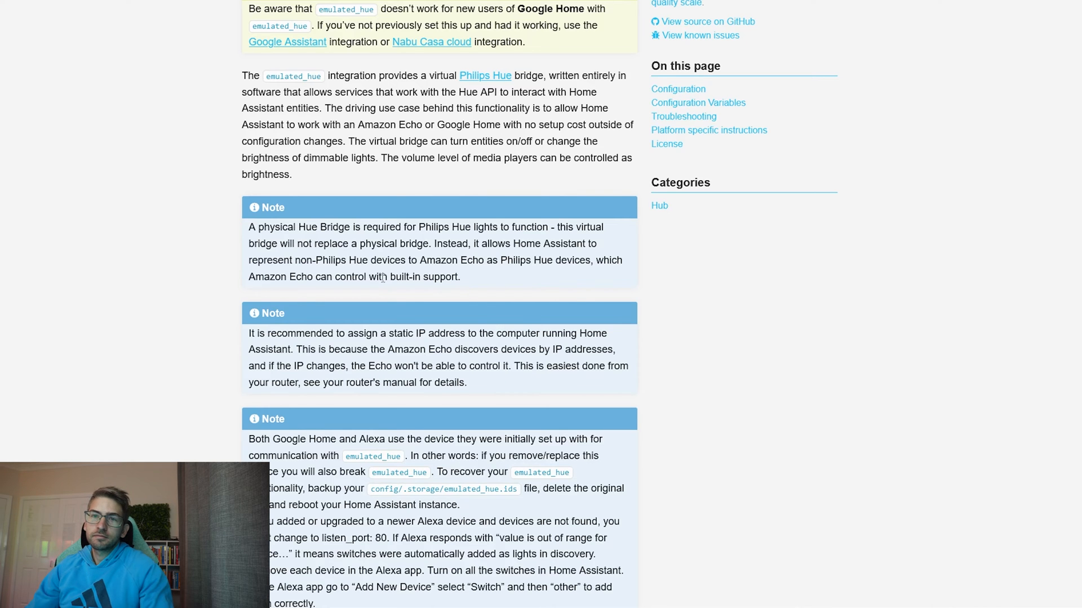
pyautogui.scroll(-3)
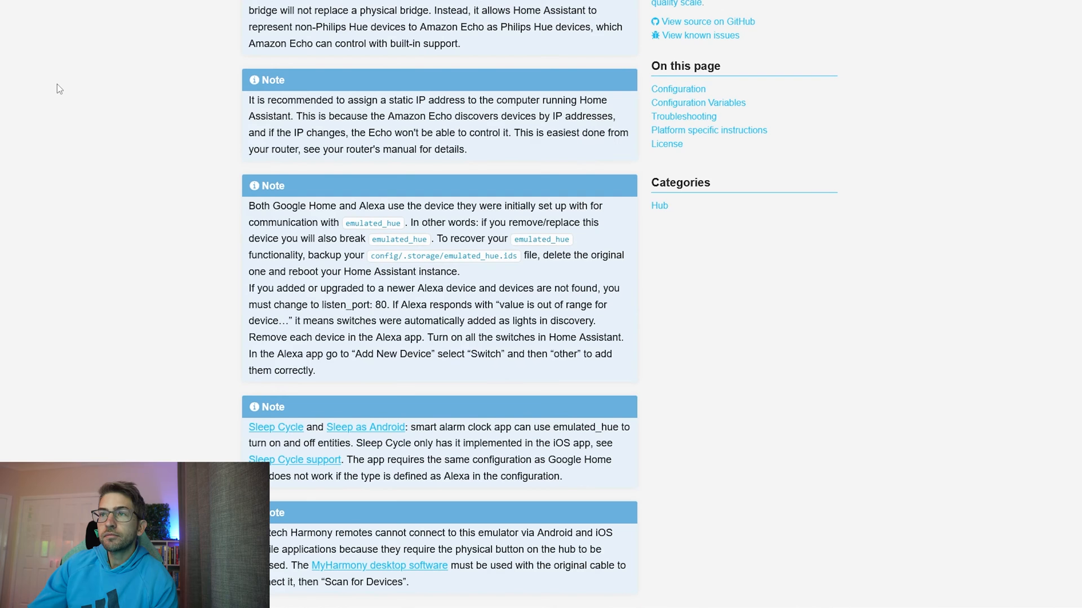
pyautogui.scroll(3)
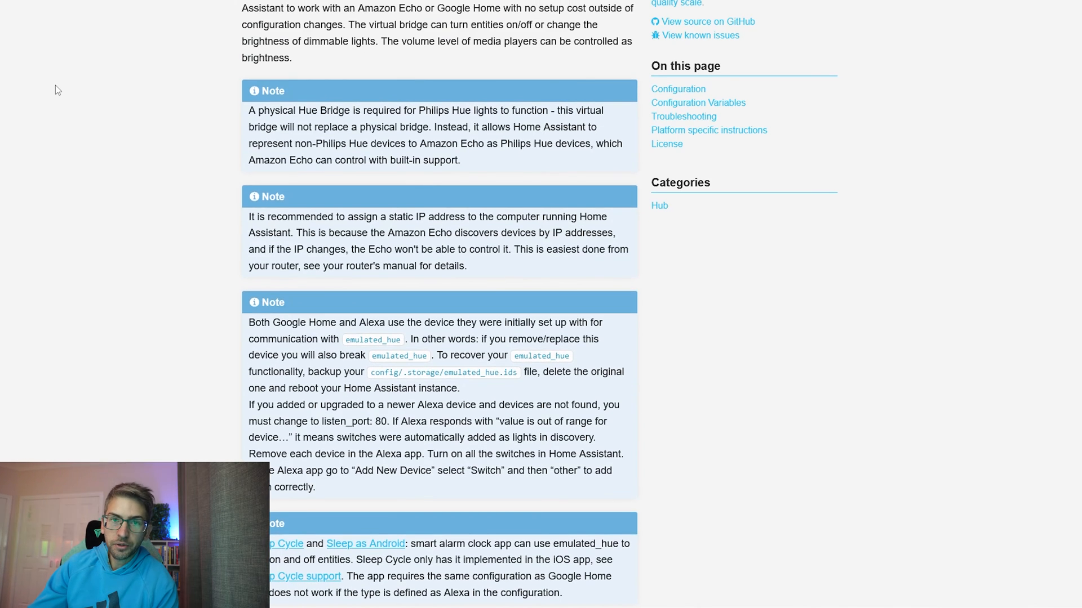
pyautogui.scroll(3)
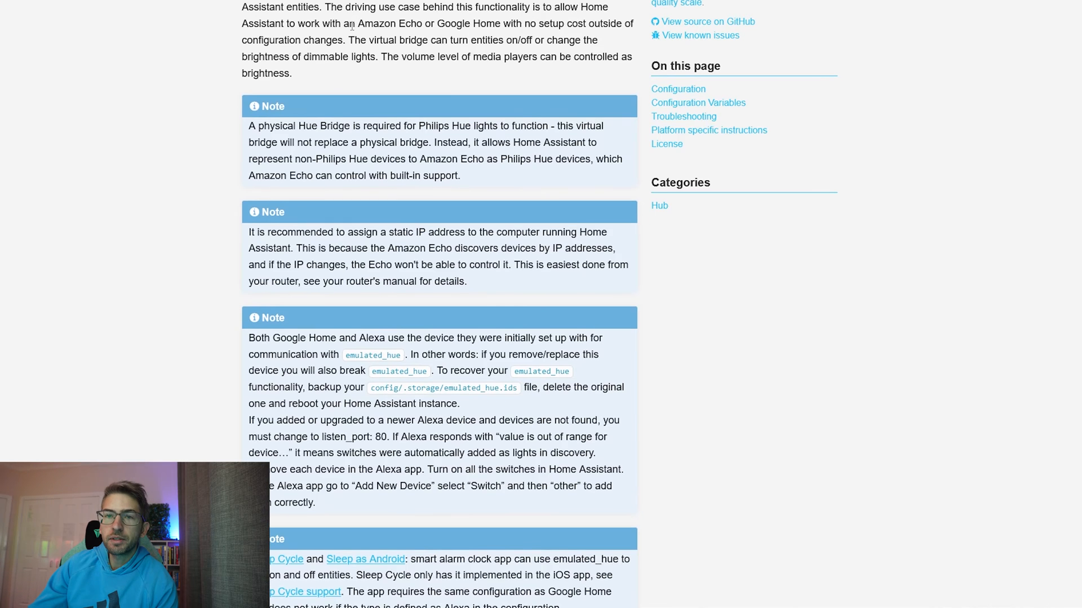
pyautogui.scroll(3)
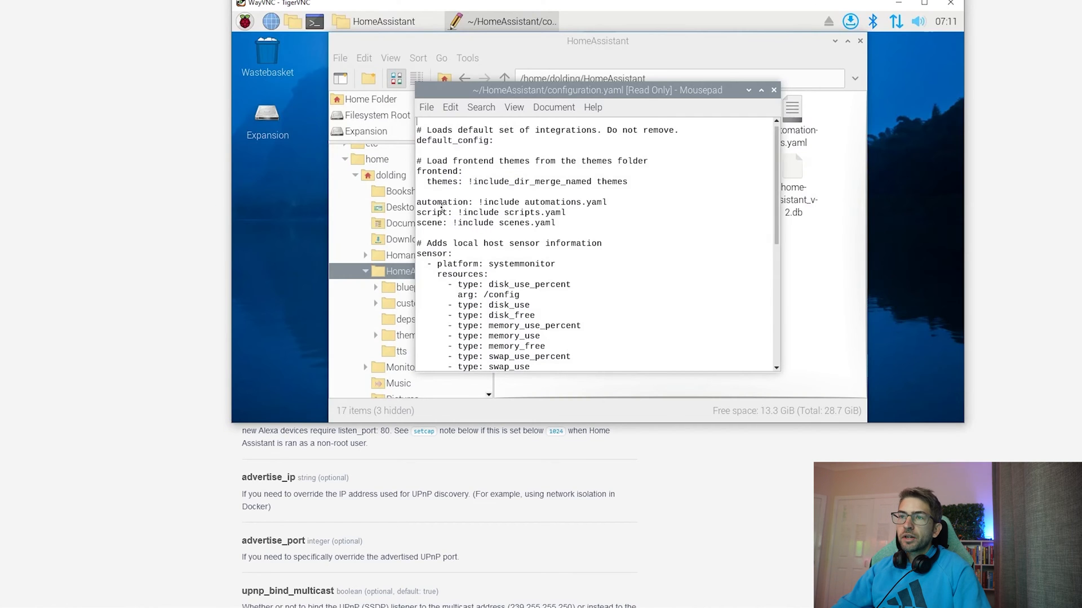
# At the end of configuration.yaml, add emulated_hue with listen_port 80 and a host_ip line.
pyautogui.scroll(-3)
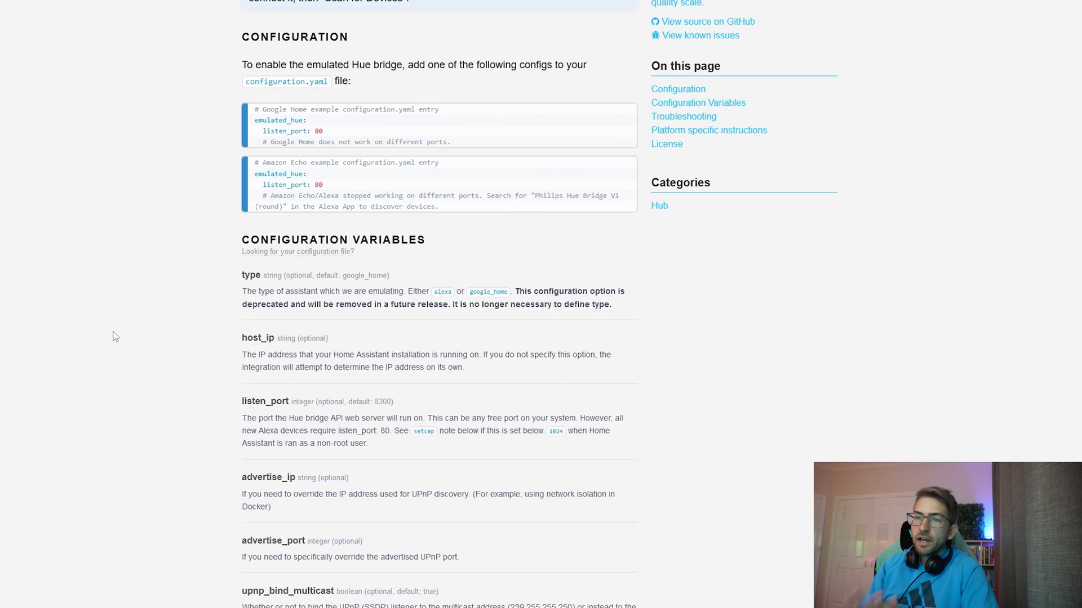
pyautogui.scroll(-3)
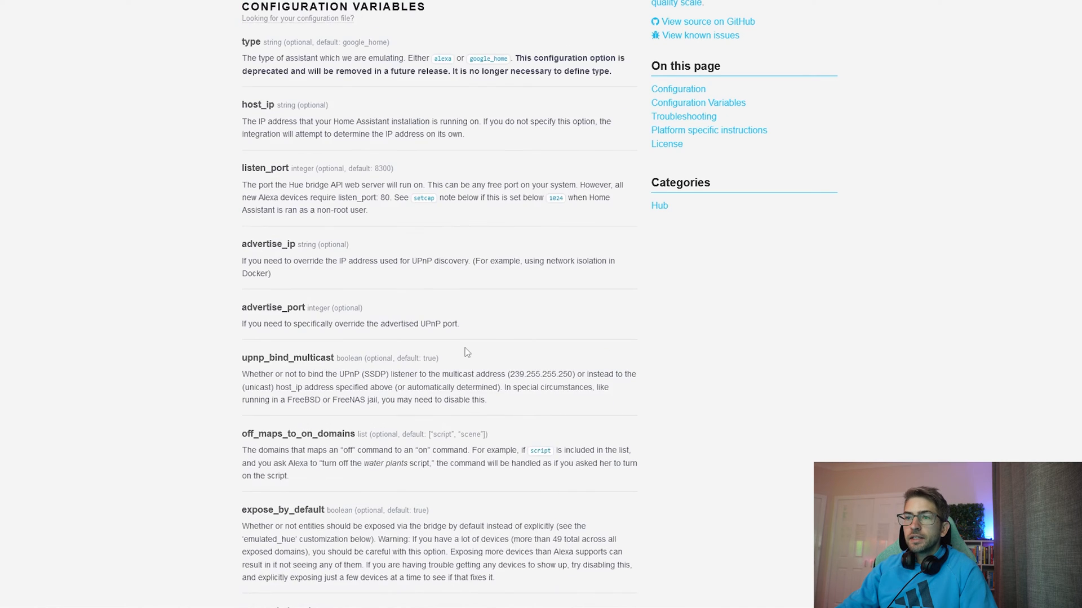
pyautogui.scroll(-3)
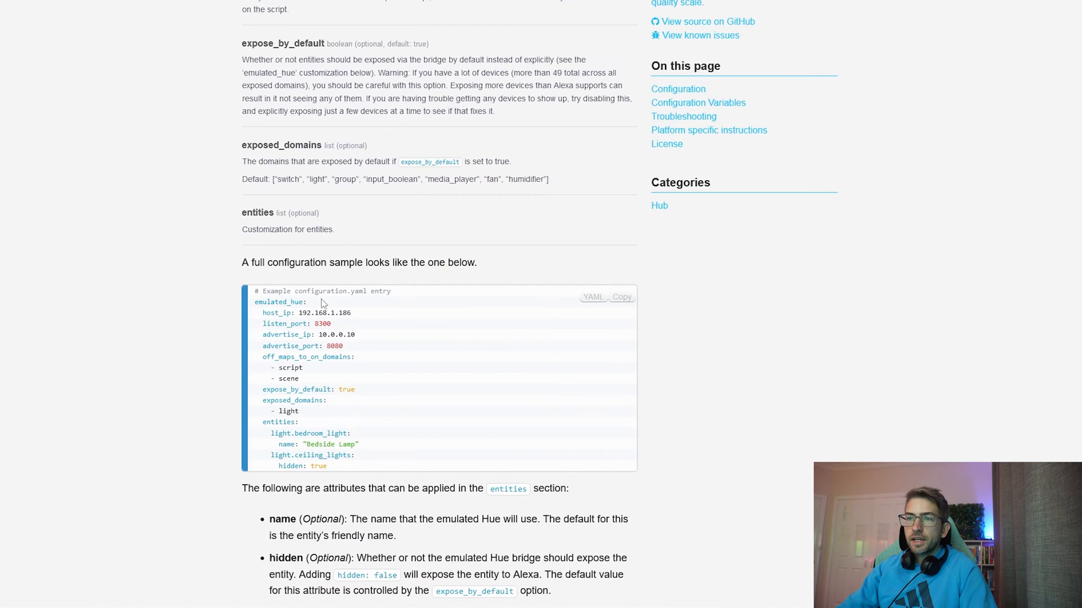
pyautogui.scroll(3)
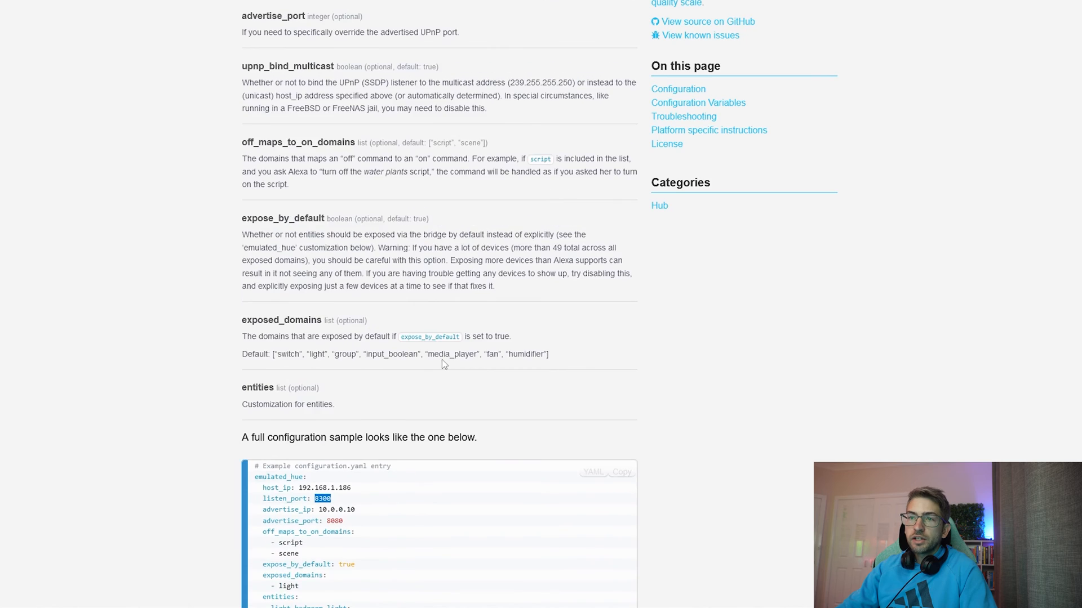
pyautogui.scroll(3)
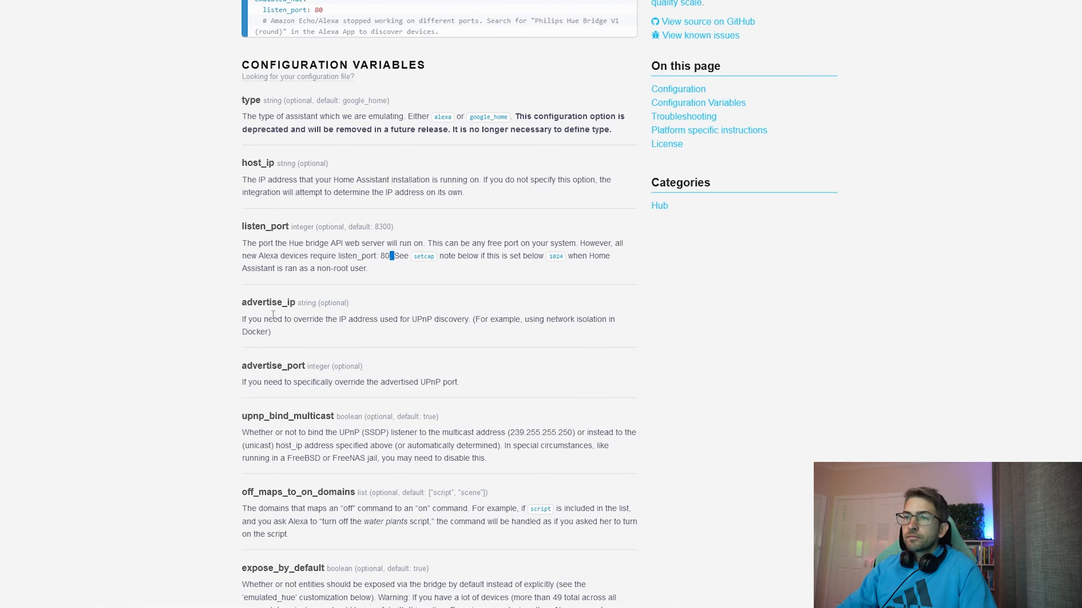
pyautogui.scroll(3)
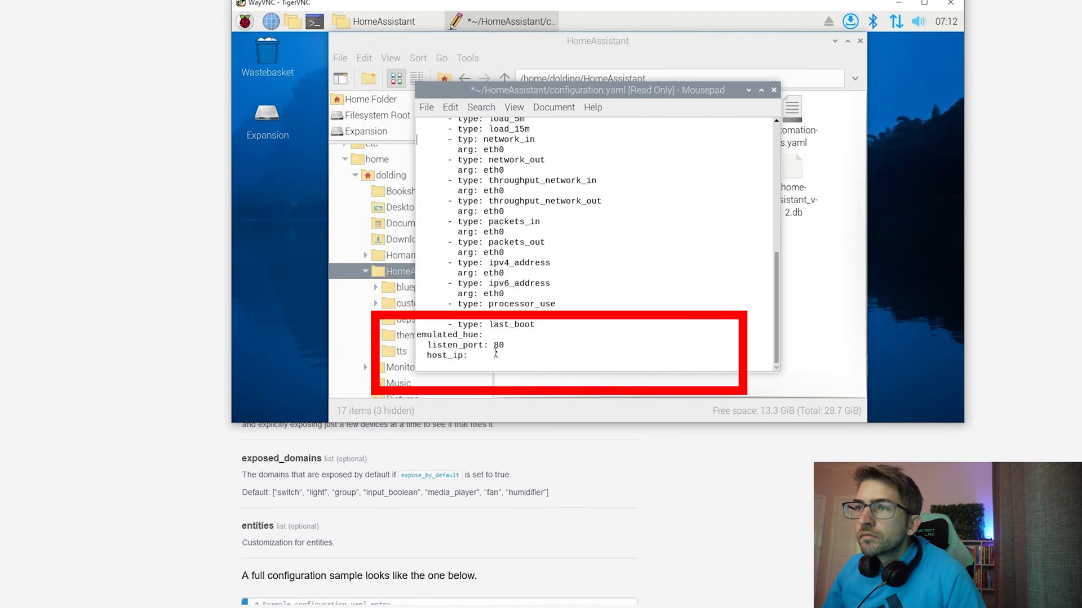
pyautogui.write('192.16')
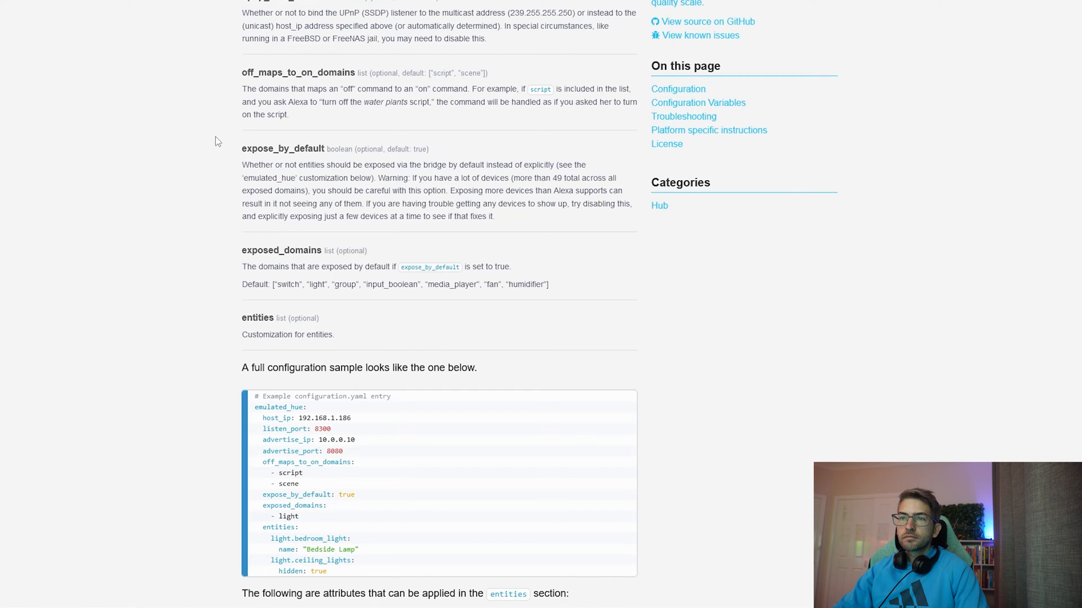
# Copy the entities lines from the docs' full example emulated_hue configuration.
pyautogui.doubleClick(265, 148)
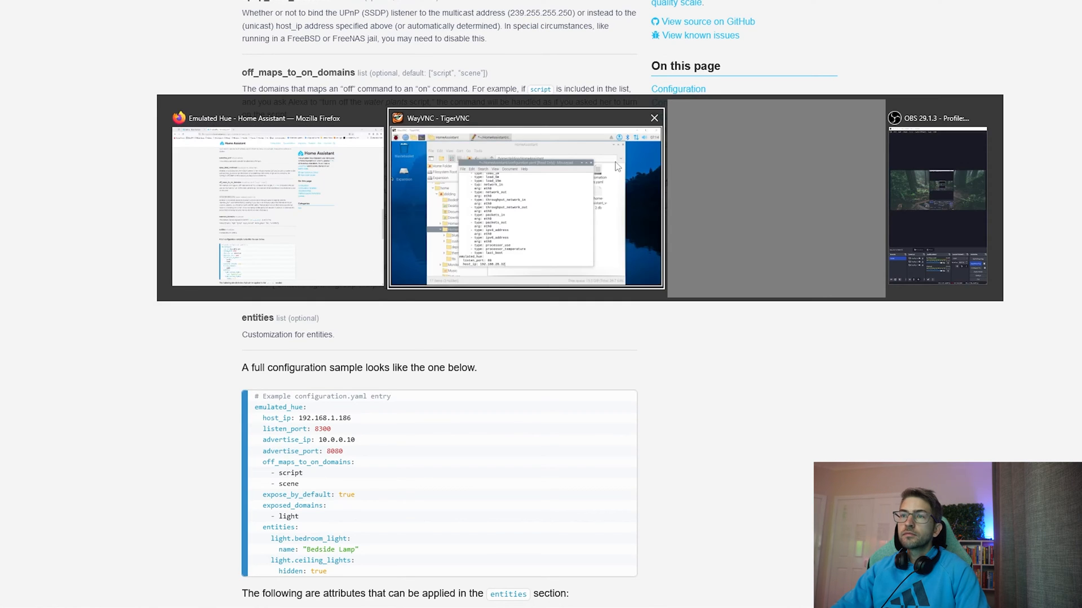
pyautogui.click(524, 200)
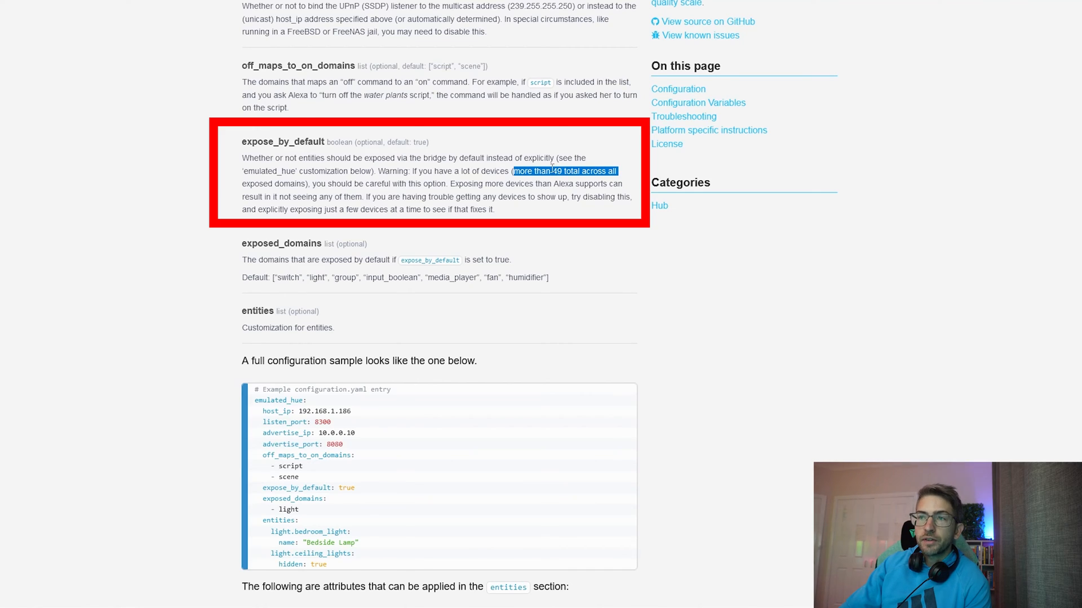
pyautogui.scroll(-3)
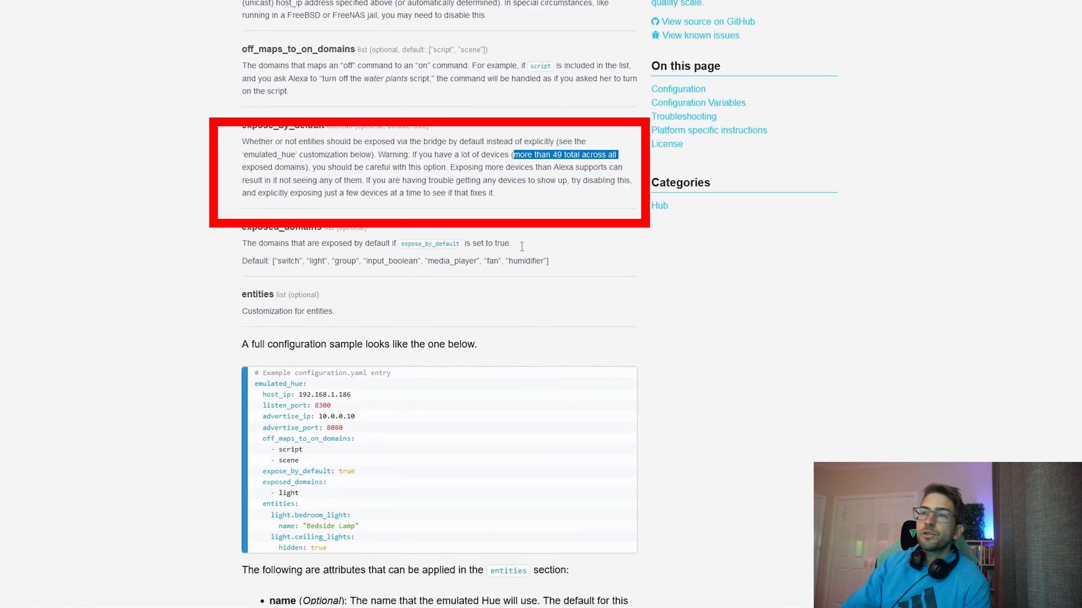
pyautogui.scroll(-3)
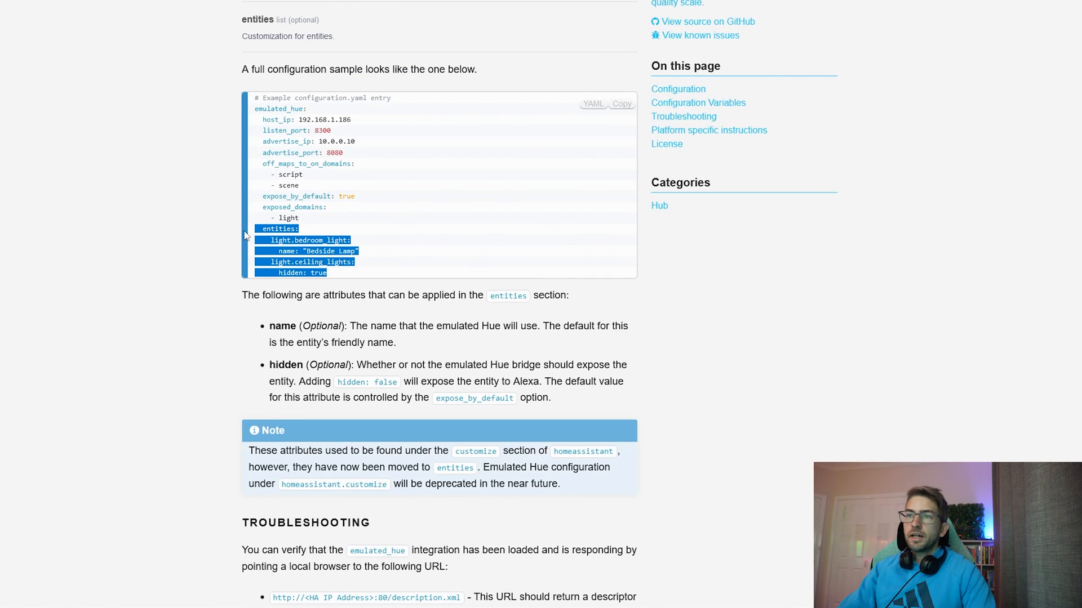
pyautogui.rightClick(307, 262)
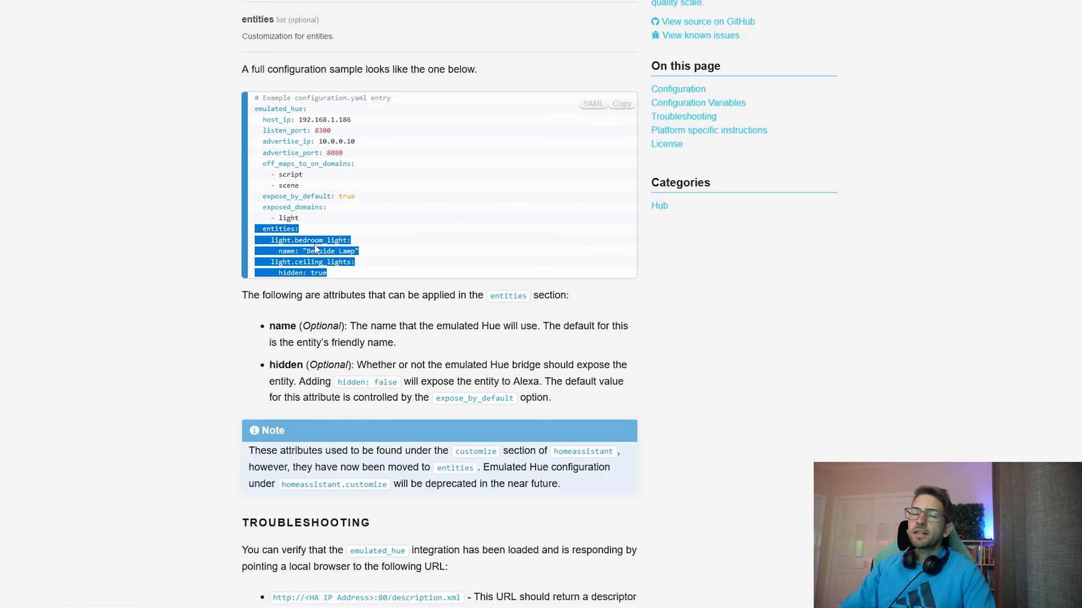
pyautogui.press('alt+tab')
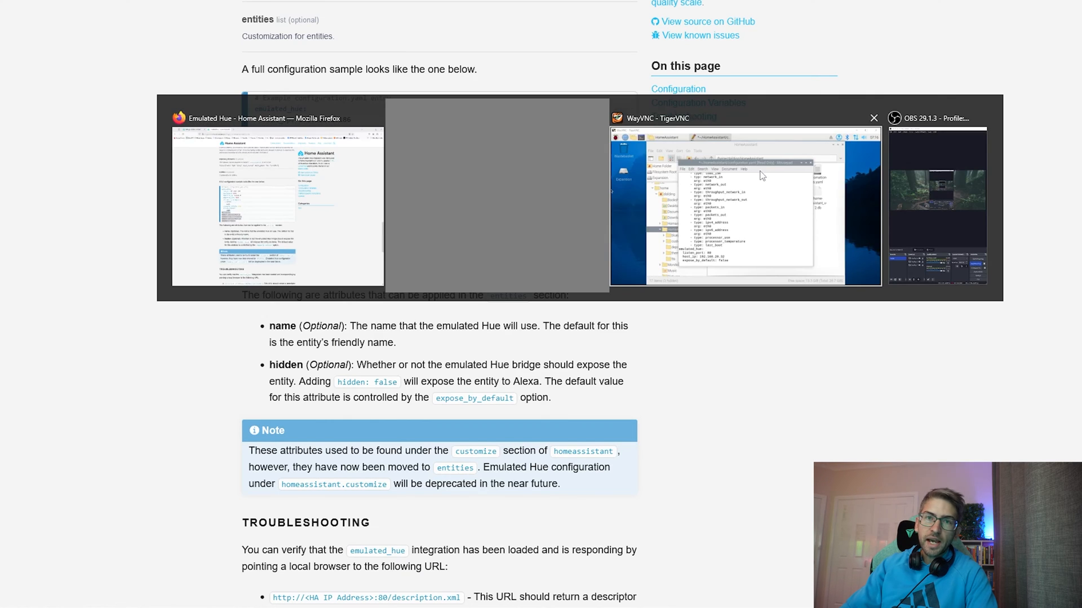
# Filter the Entities list by 'light' to reveal light.pegboard and the Nanoleaf Light Panels.
pyautogui.click(744, 200)
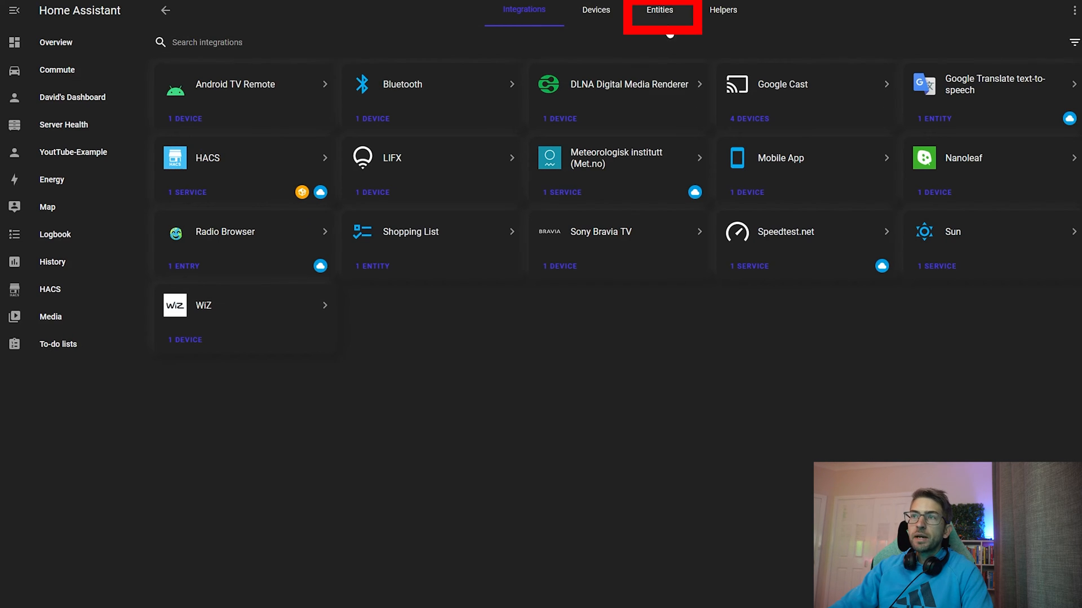
pyautogui.click(658, 10)
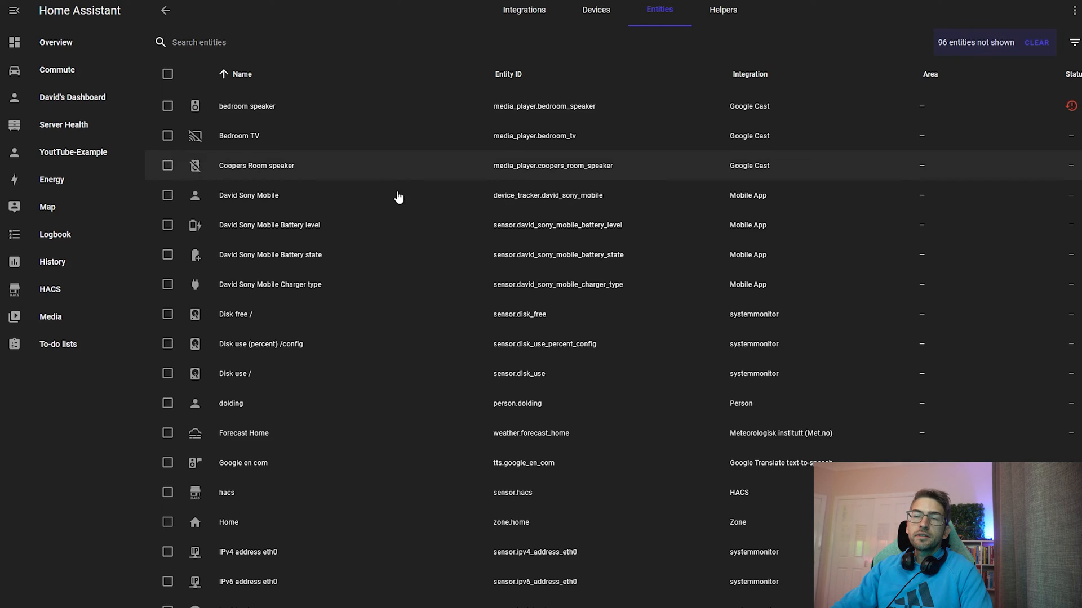
pyautogui.moveTo(234, 67)
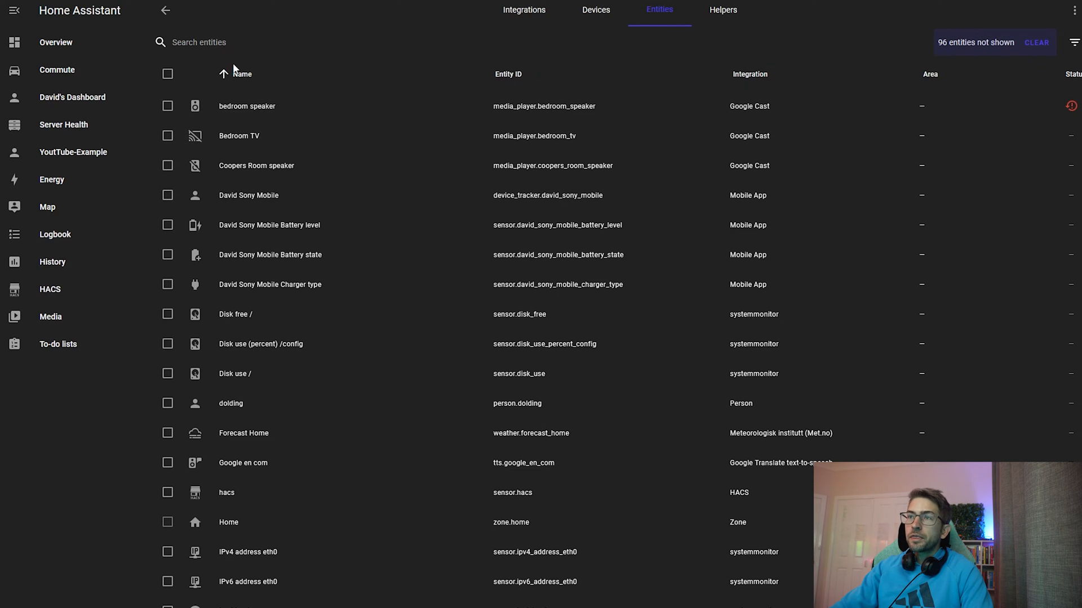
pyautogui.write('light')
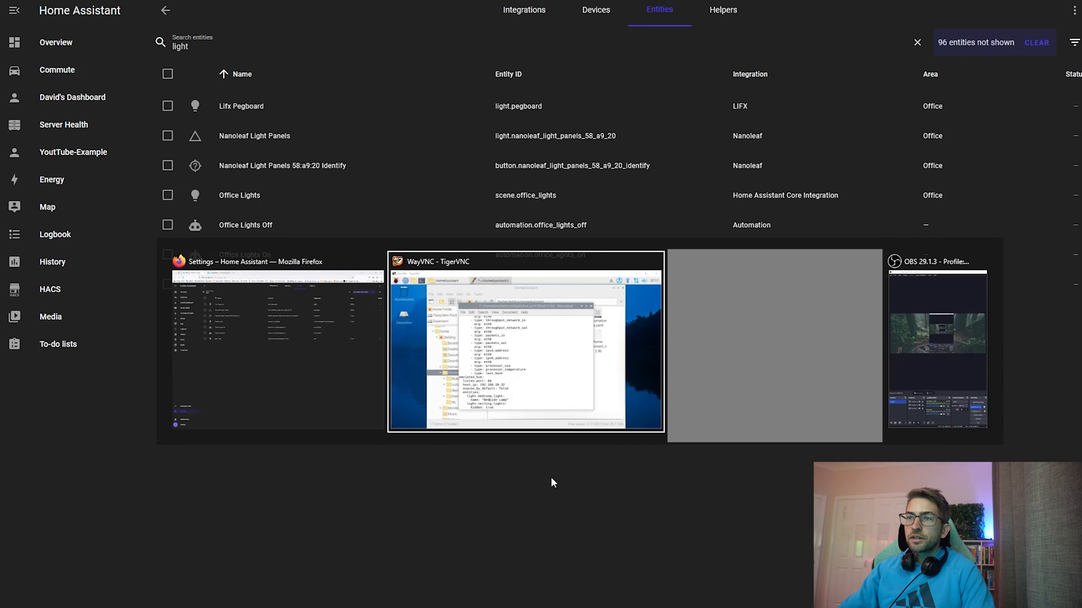
# Change the first sample entity to light.pegboard, named "Pegboard", with hidden: false.
pyautogui.click(525, 343)
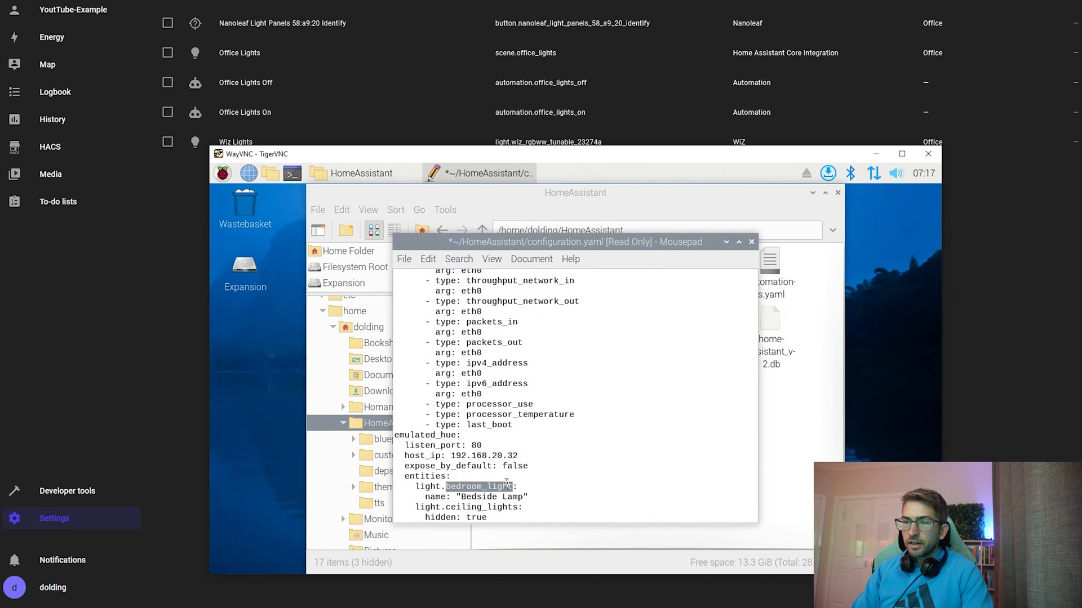
pyautogui.write('peg:')
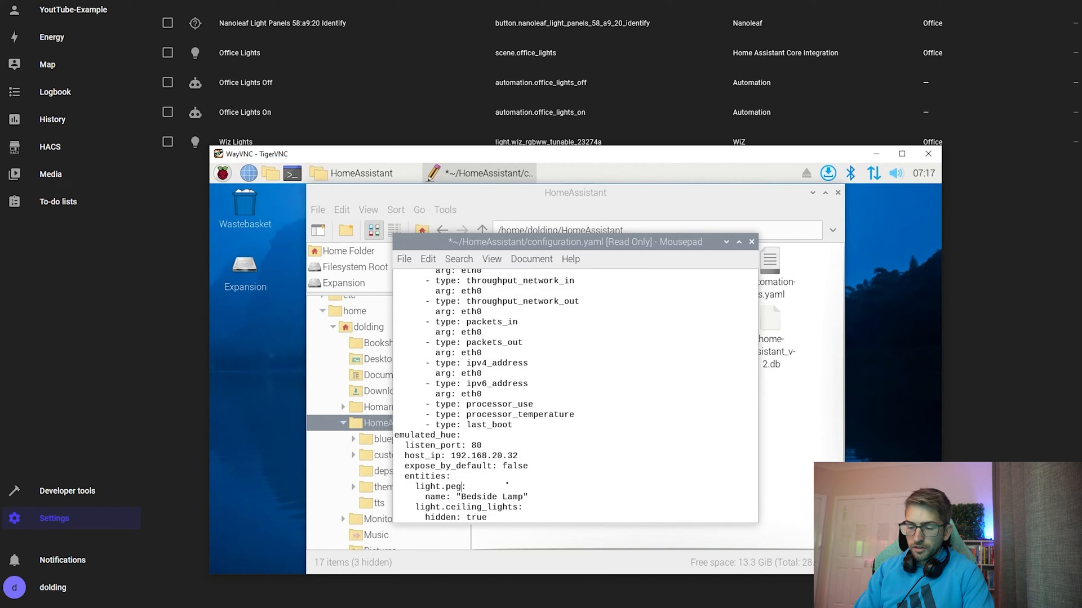
pyautogui.write('board')
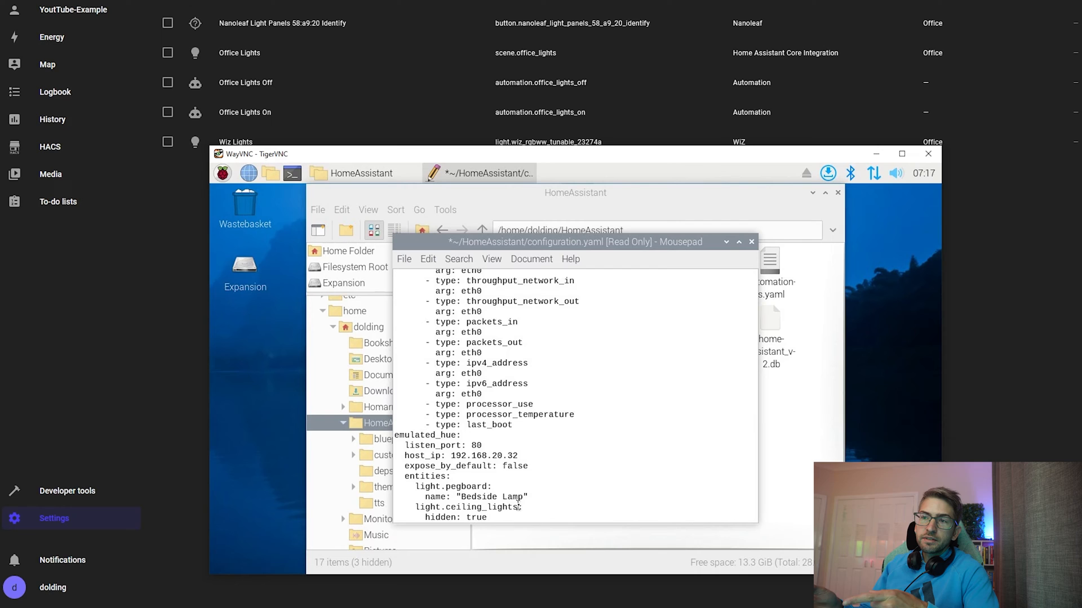
pyautogui.doubleClick(513, 497)
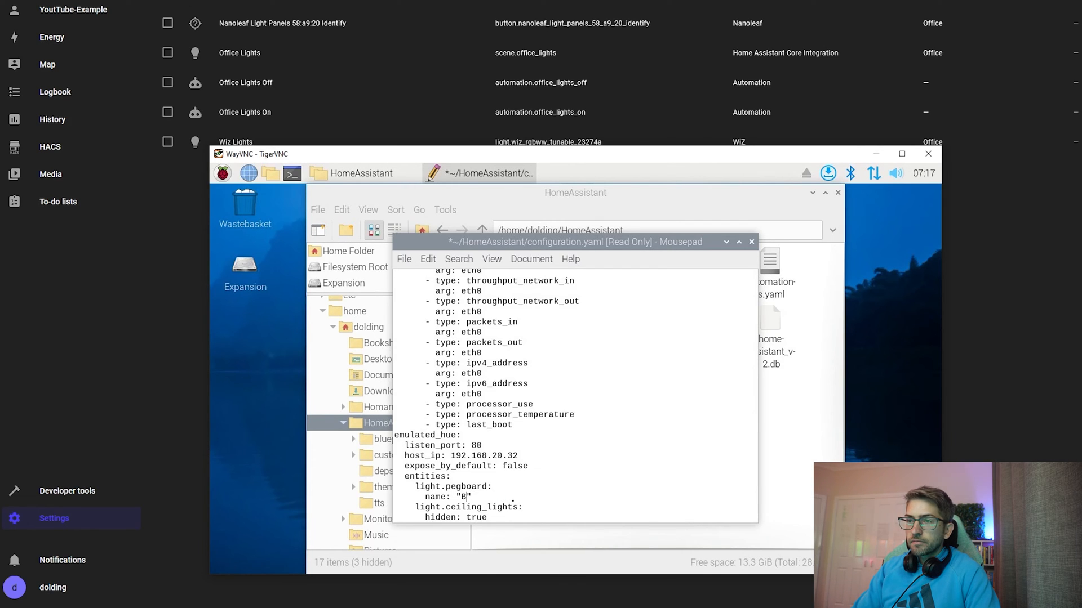
pyautogui.write('egboard')
pyautogui.write('hidde')
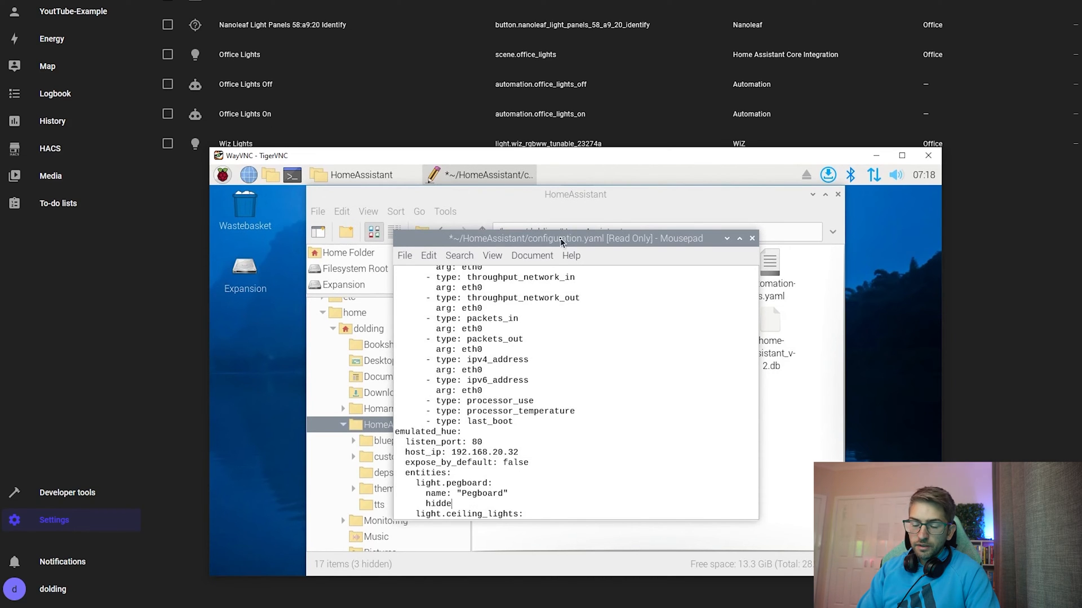
pyautogui.write('n: false')
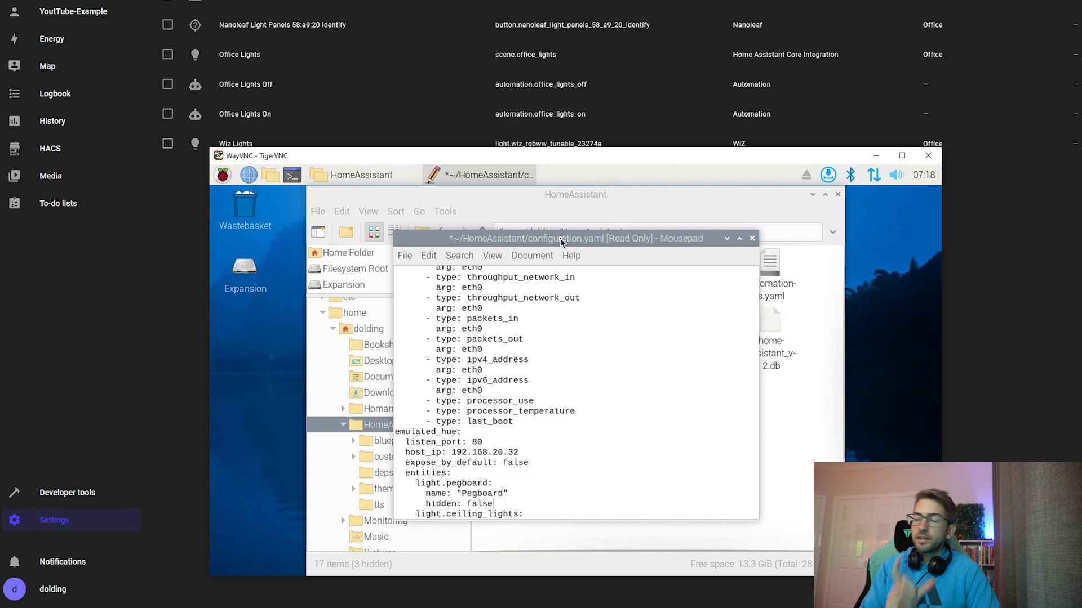
pyautogui.moveTo(646, 319)
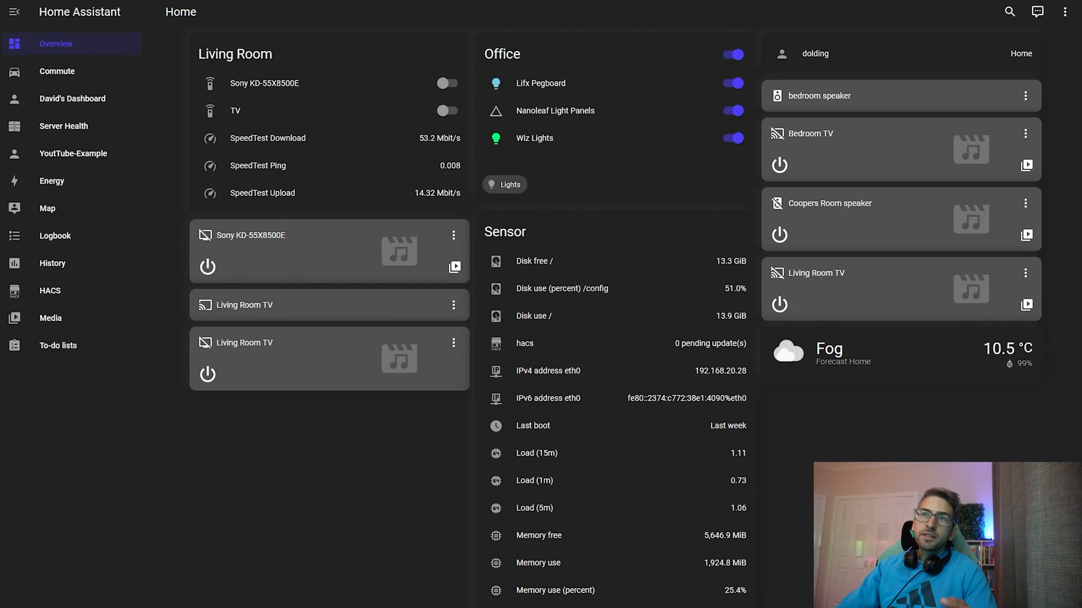
pyautogui.moveTo(513, 116)
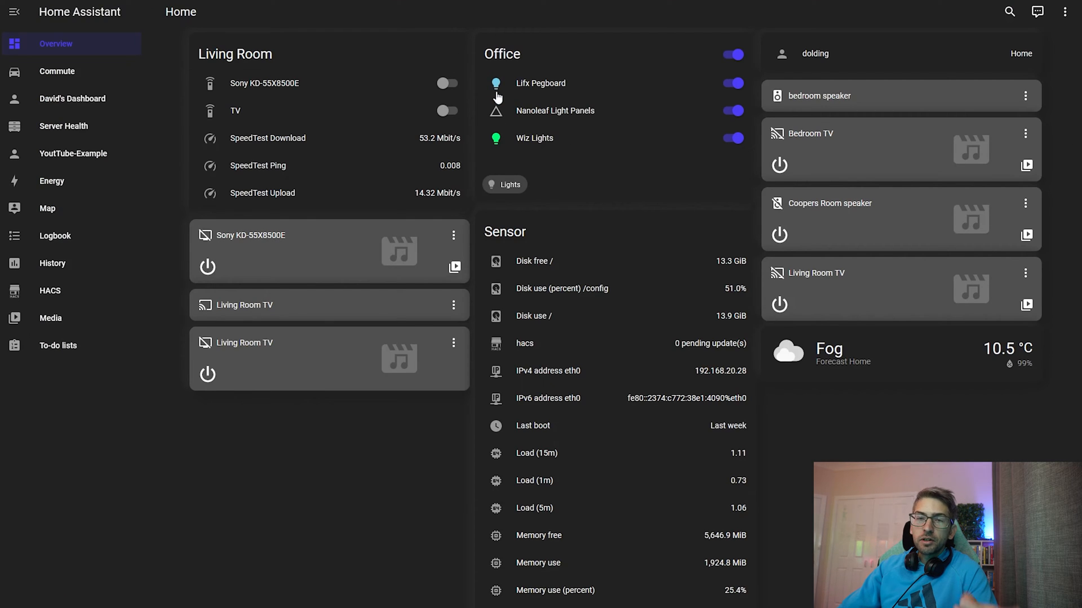
# Open the Nanoleaf Light Panels entity settings to view its entity ID.
pyautogui.click(554, 111)
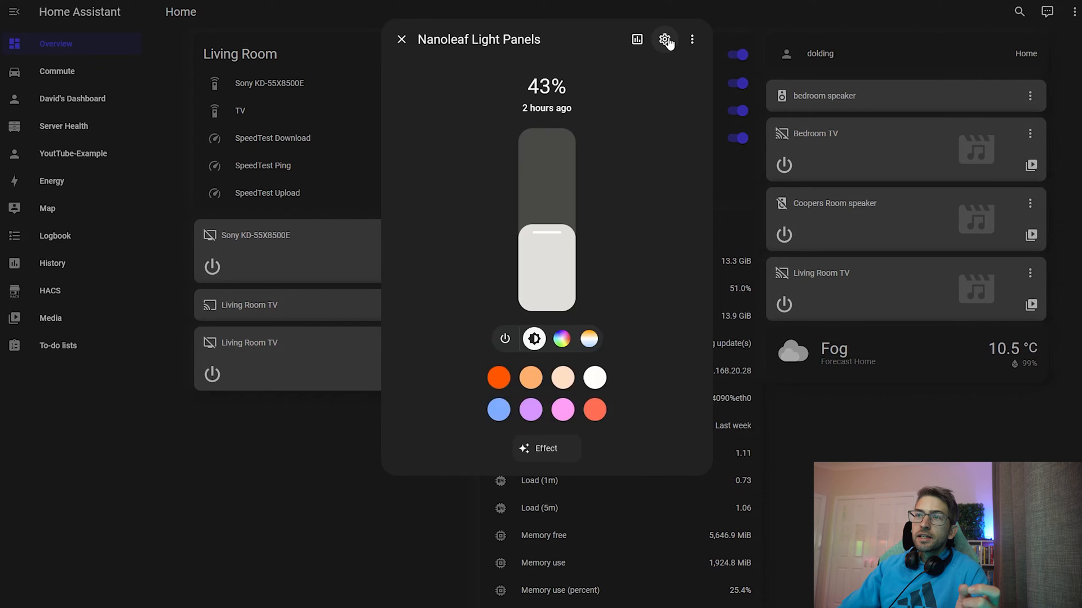
pyautogui.click(664, 39)
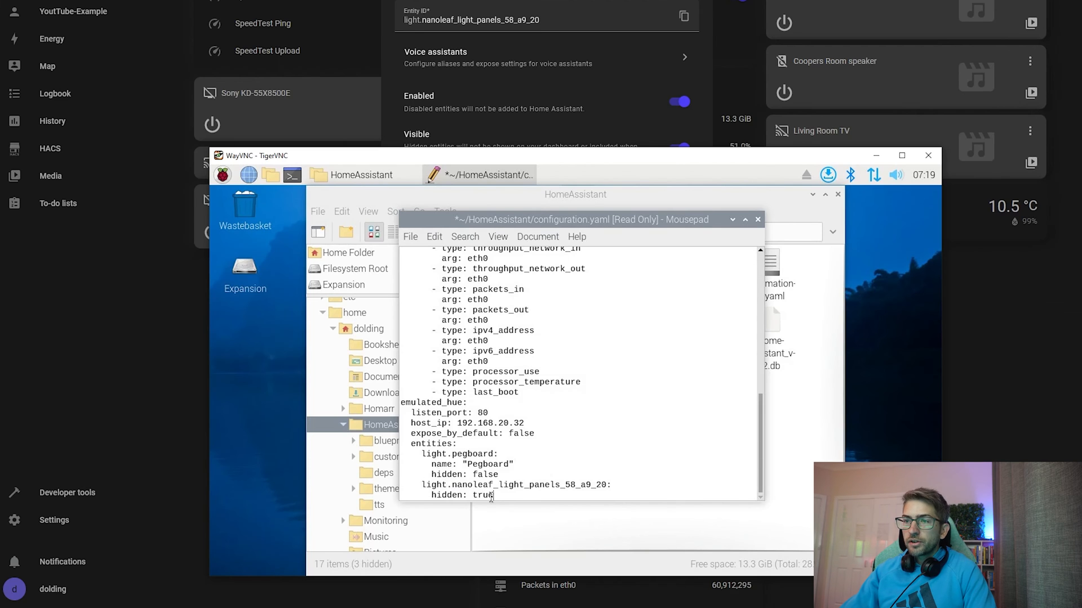
# Set the Nanoleaf entity to hidden false and name "Nanoleaf", and look up the Wiz light.
pyautogui.write('false')
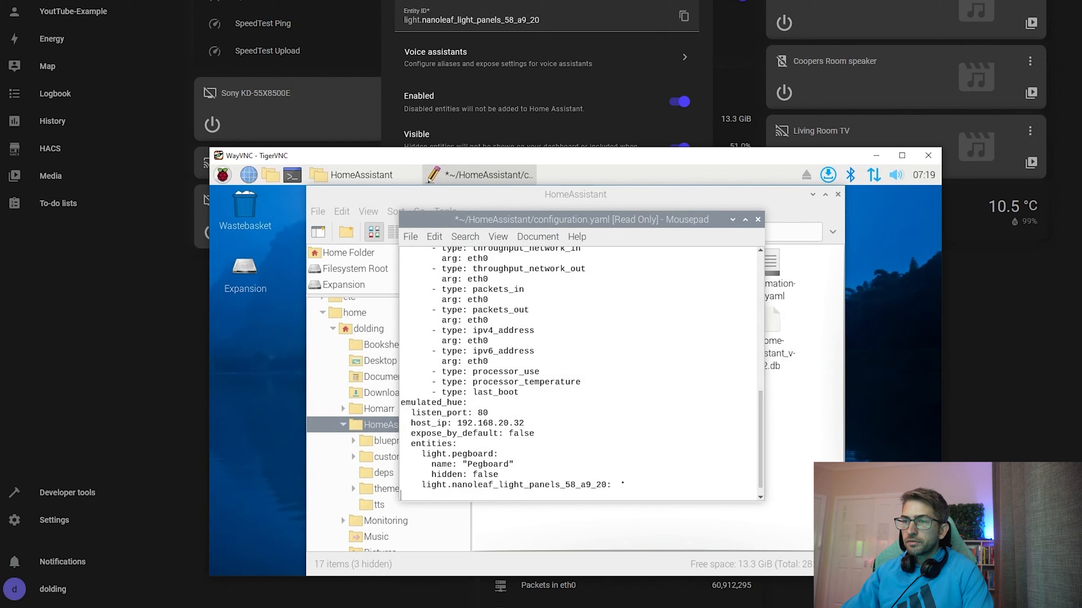
pyautogui.write('name: "Nanoleaf')
pyautogui.write('hidden: false')
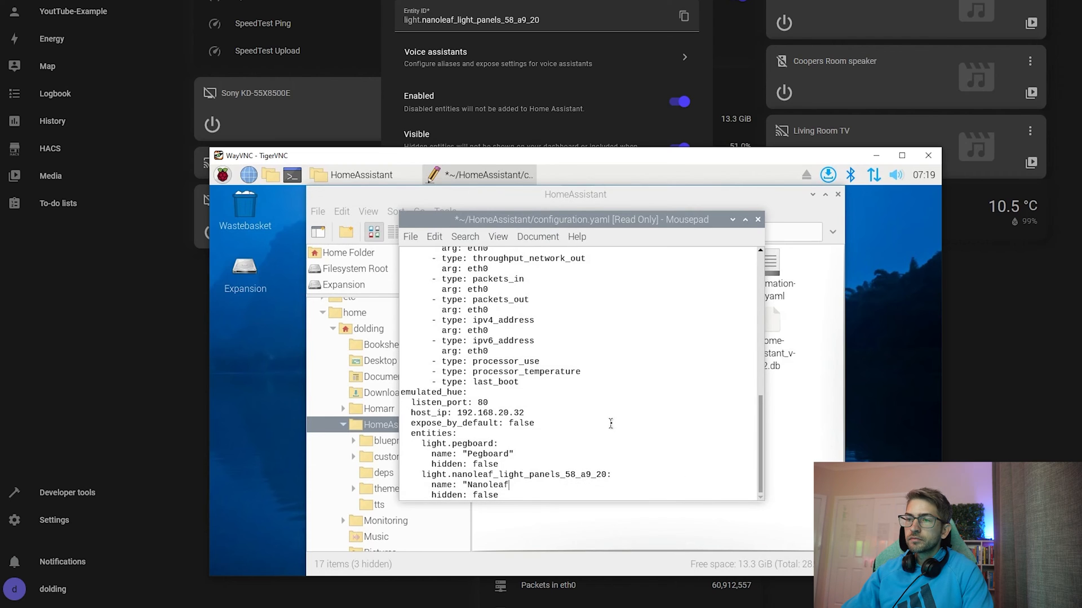
pyautogui.scroll(3)
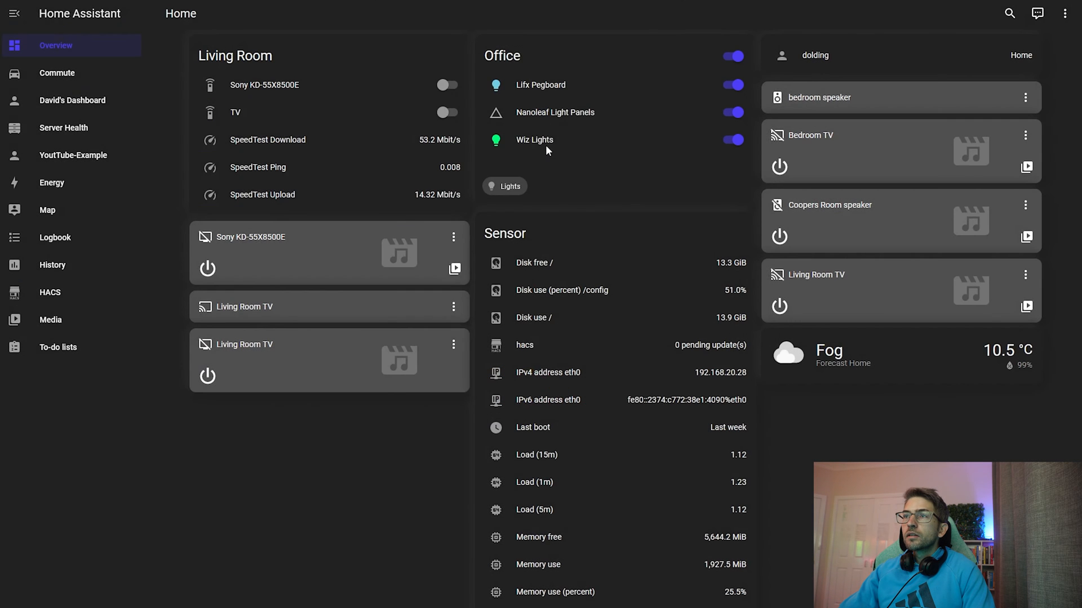
pyautogui.click(534, 139)
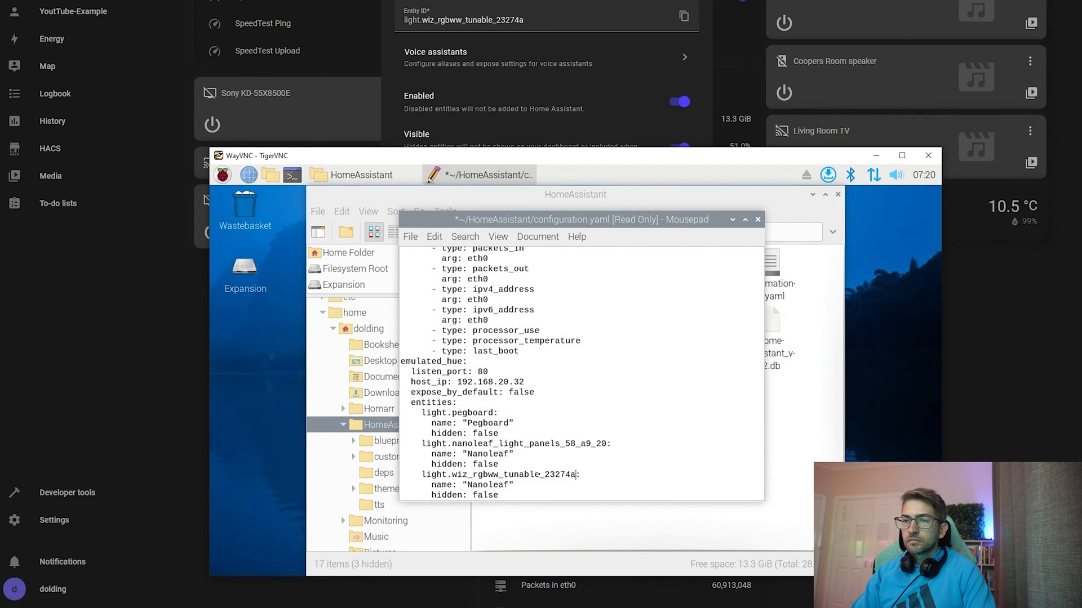
# Try saving, cancel the read-only Save As prompt, and close Mousepad without saving.
pyautogui.press('ctrl+s')
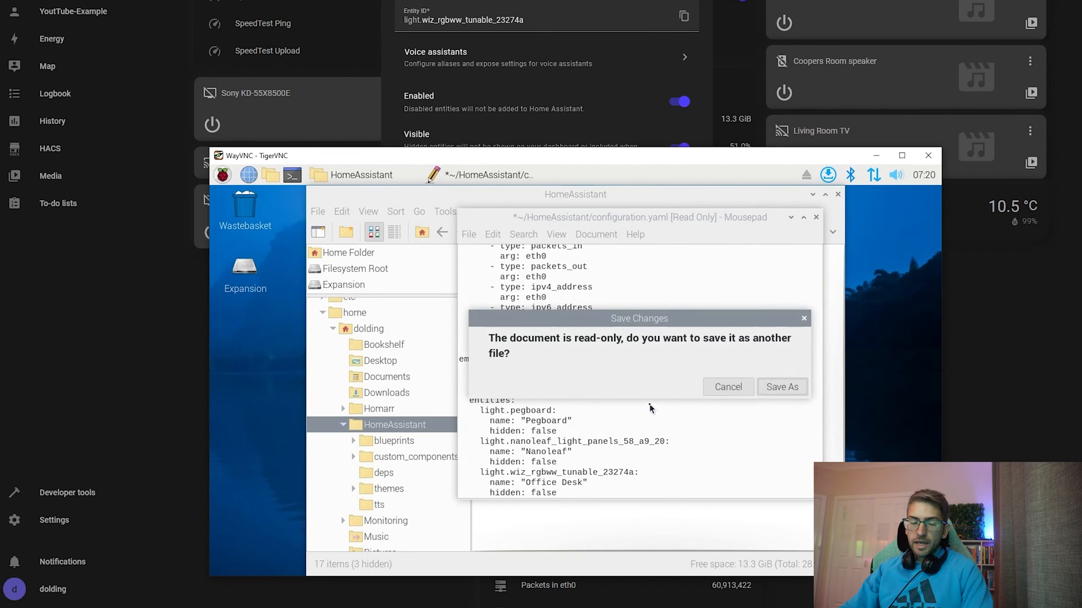
pyautogui.moveTo(691, 386)
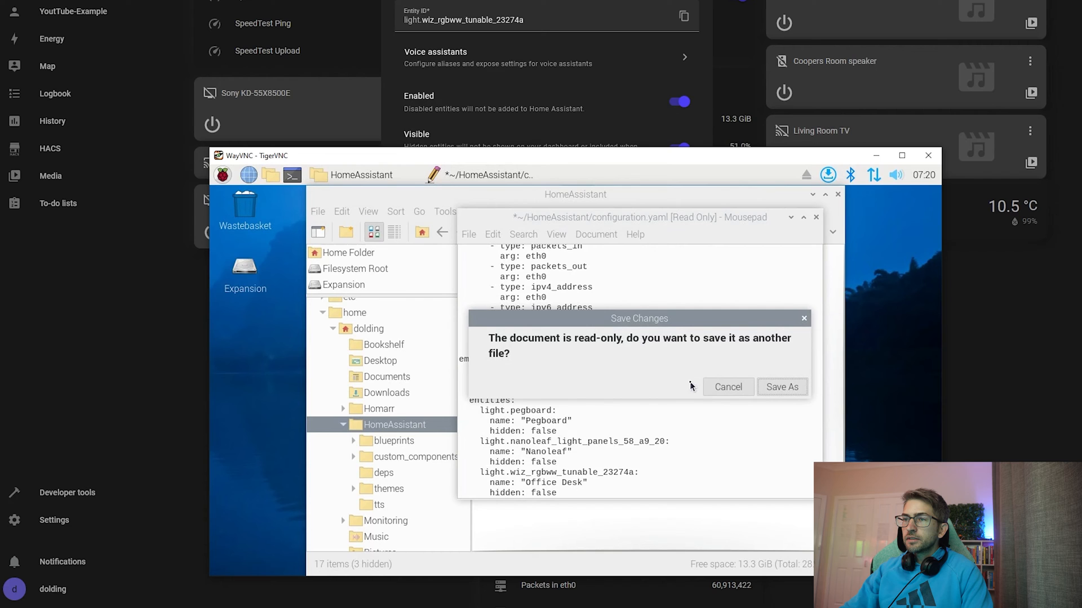
pyautogui.click(727, 387)
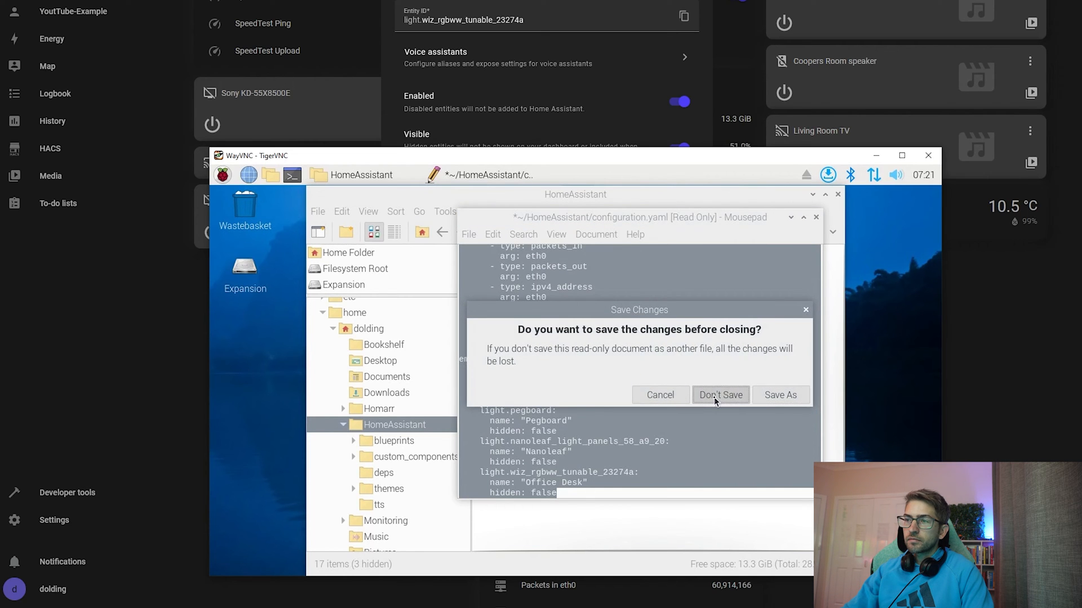
pyautogui.click(720, 395)
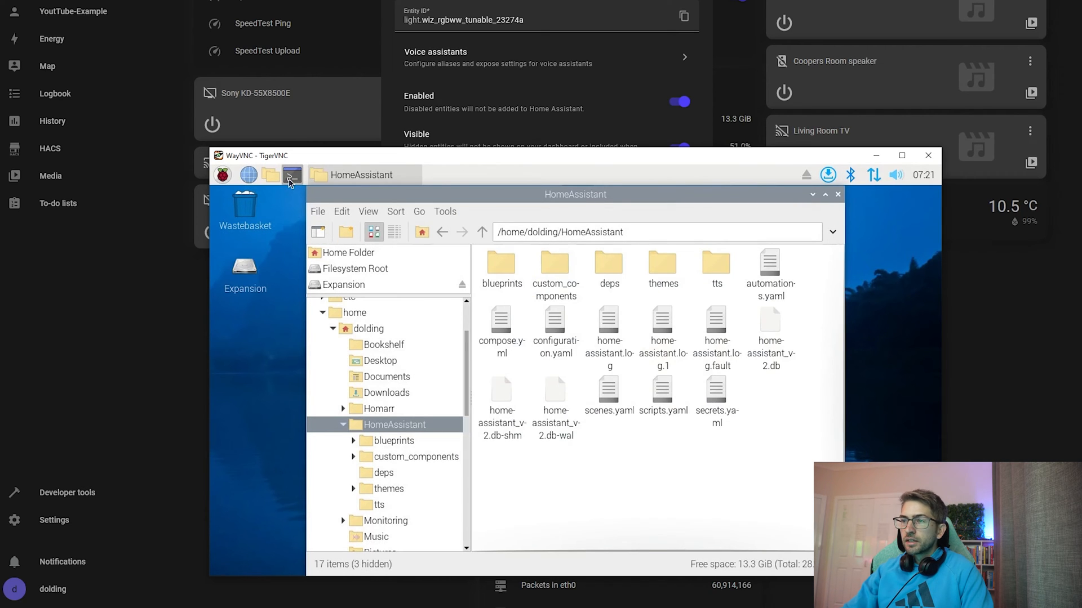
# In a new terminal, cd into HomeAssistant and exit the unwritable configuration.yaml in nano.
pyautogui.click(291, 175)
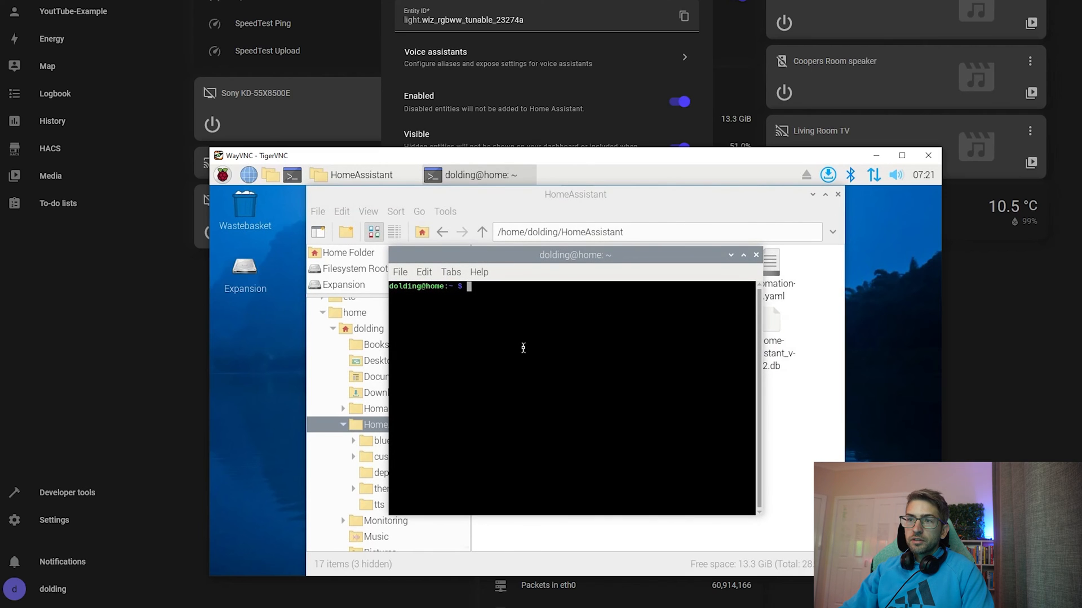
pyautogui.write('cd HomeAssistant/')
pyautogui.write('ls')
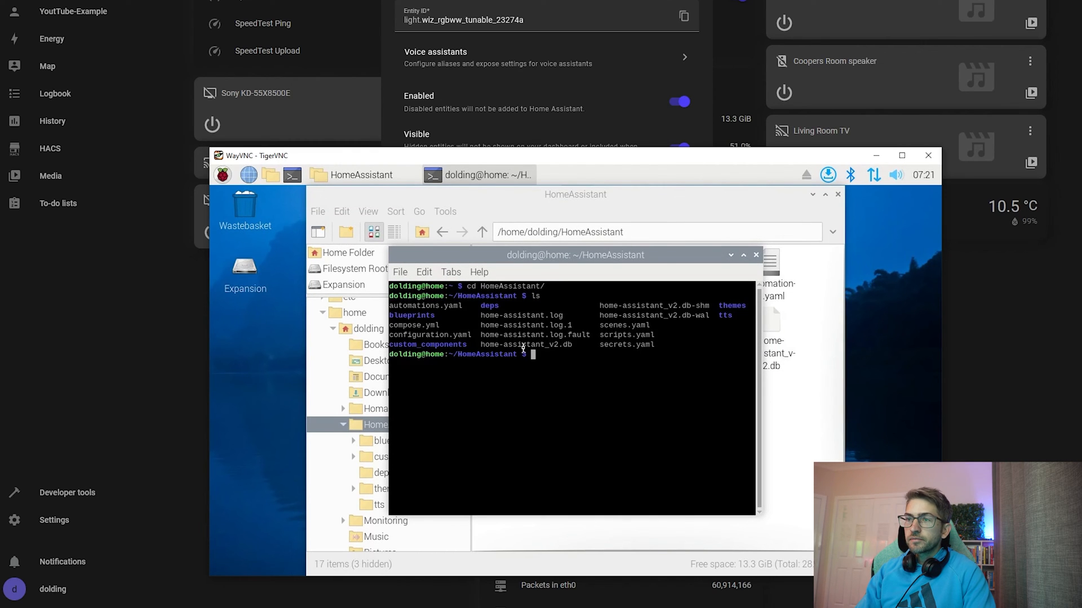
pyautogui.write('nano')
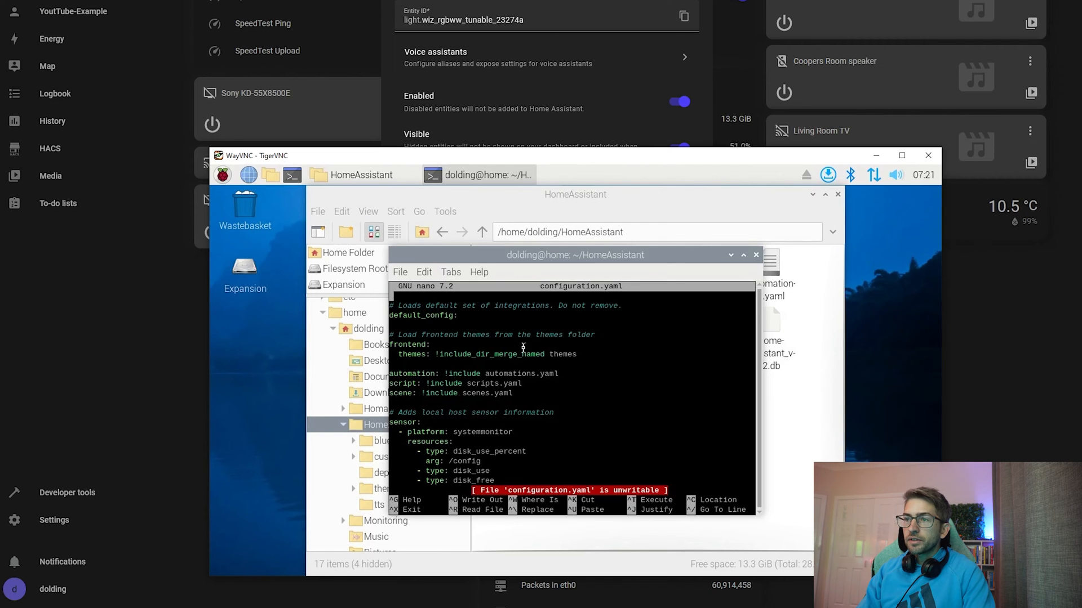
pyautogui.press('ctrl+x')
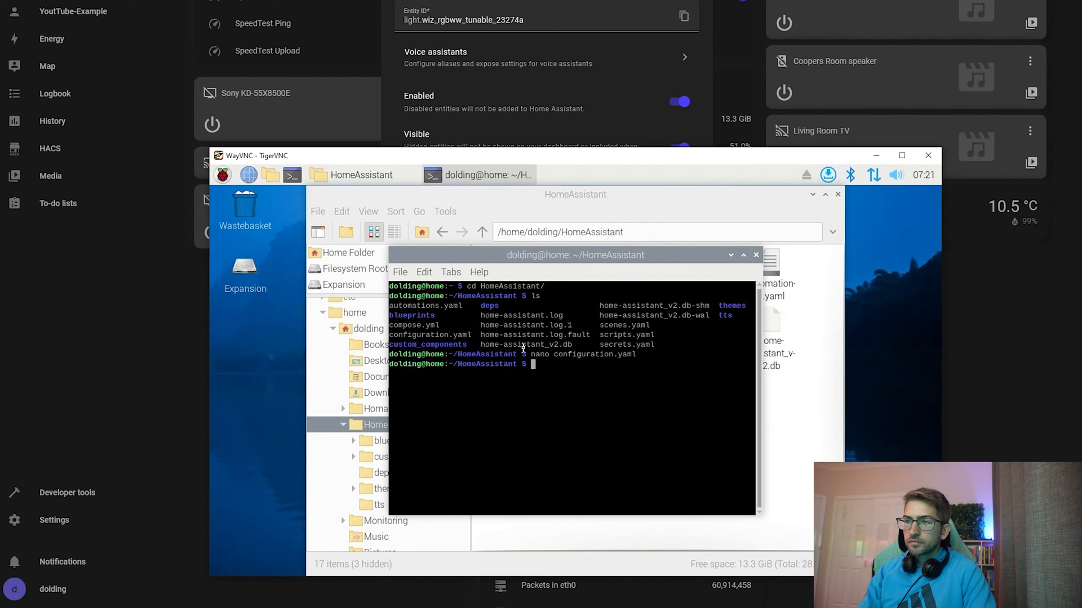
# Reopen configuration.yaml with sudo nano and cut all its existing lines.
pyautogui.write('sudo nano')
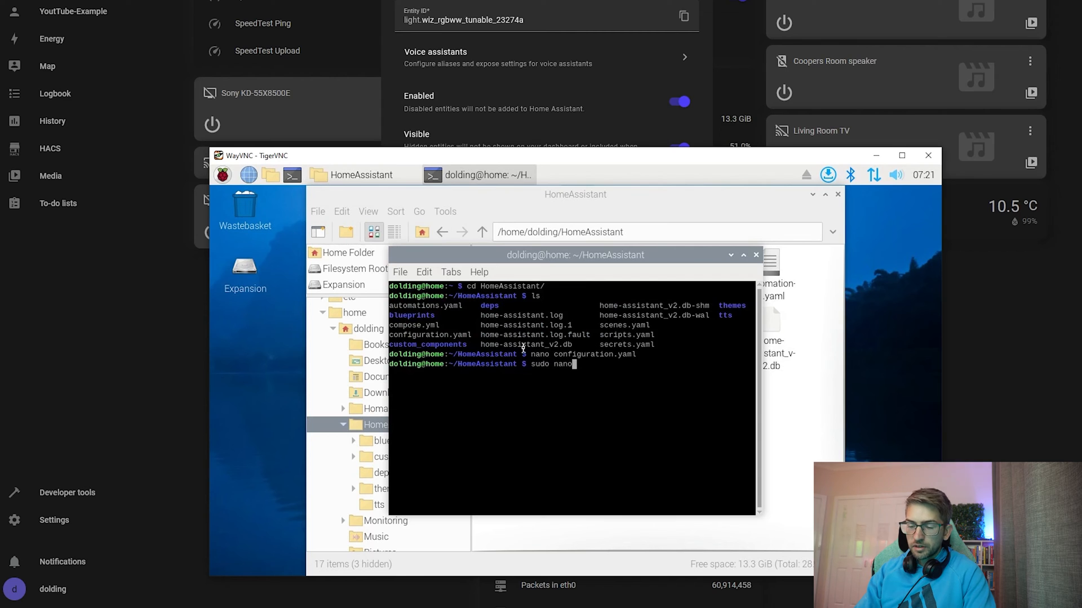
pyautogui.press('Return')
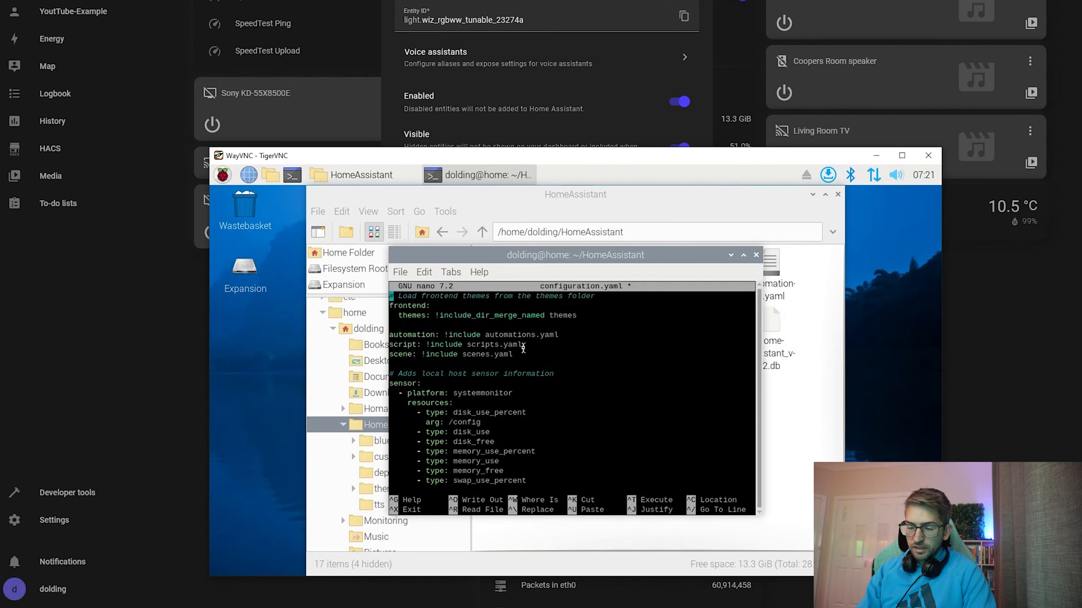
pyautogui.press('ctrl+k')
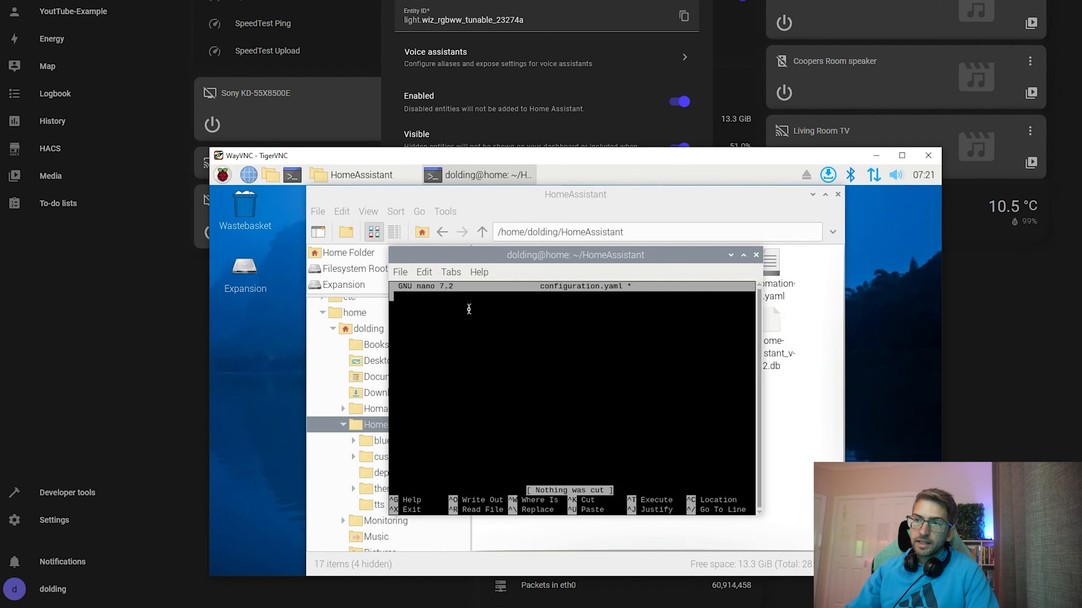
pyautogui.moveTo(512, 371)
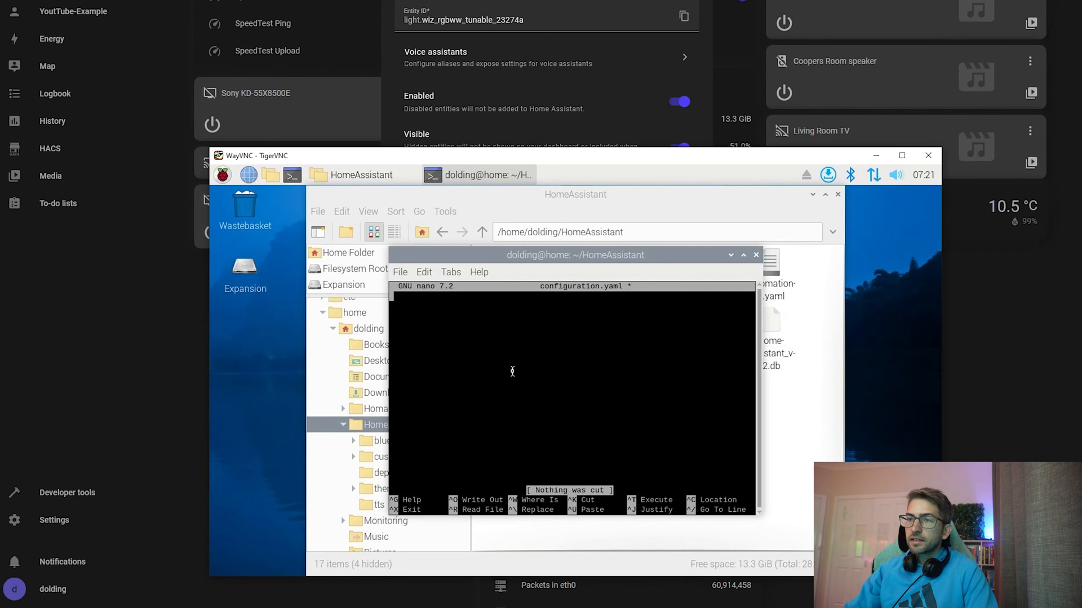
pyautogui.moveTo(443, 305)
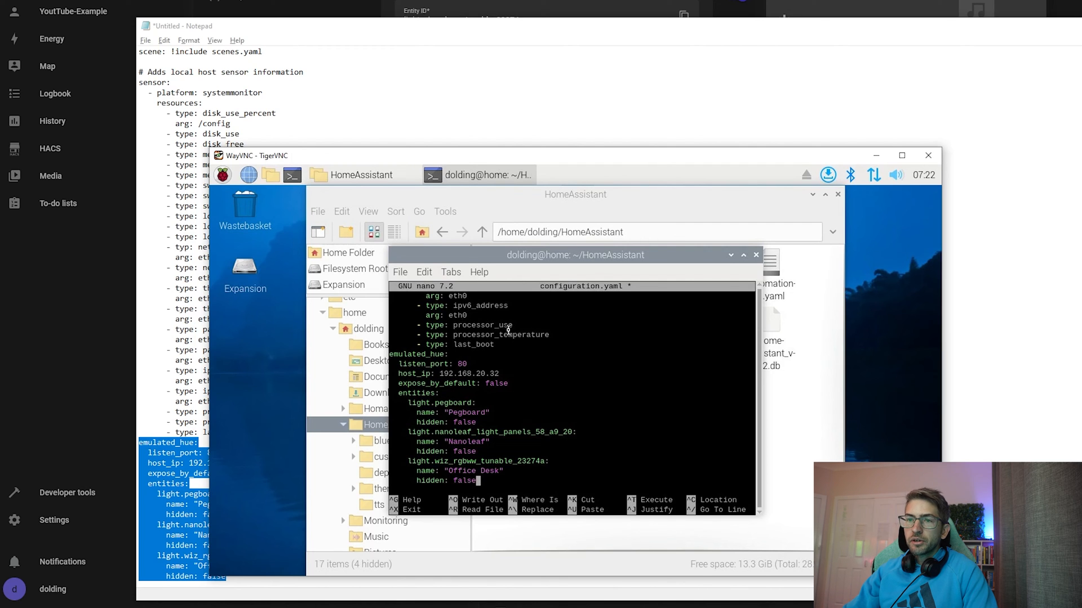
# Save configuration.yaml in nano and print it with cat to verify the Pegboard, Nanoleaf and Office Desk entries.
pyautogui.press('ctrl+x')
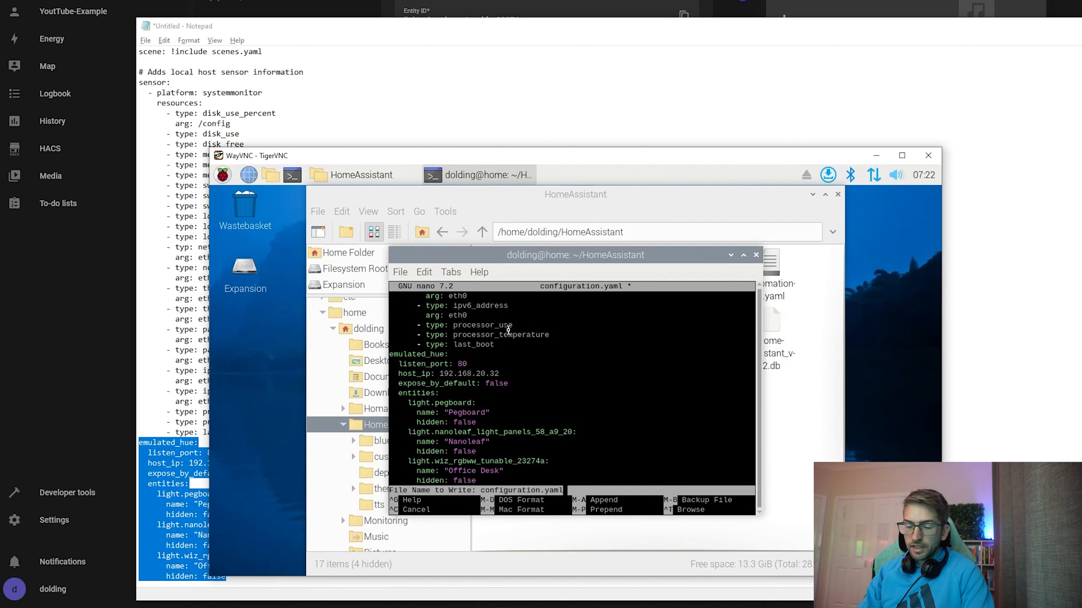
pyautogui.press('Return')
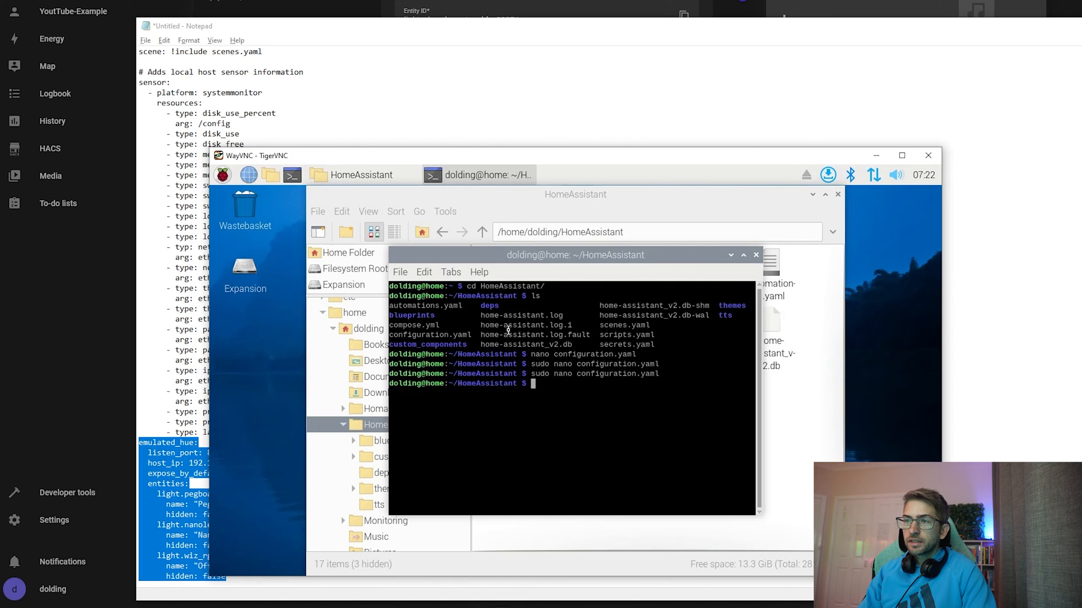
pyautogui.write('cat c')
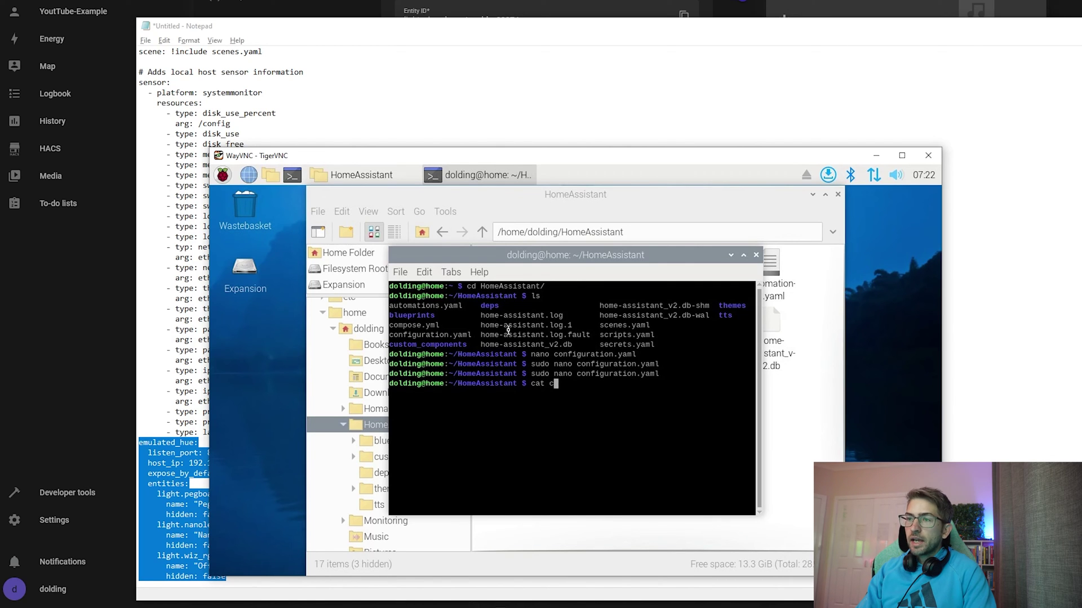
pyautogui.press('Return')
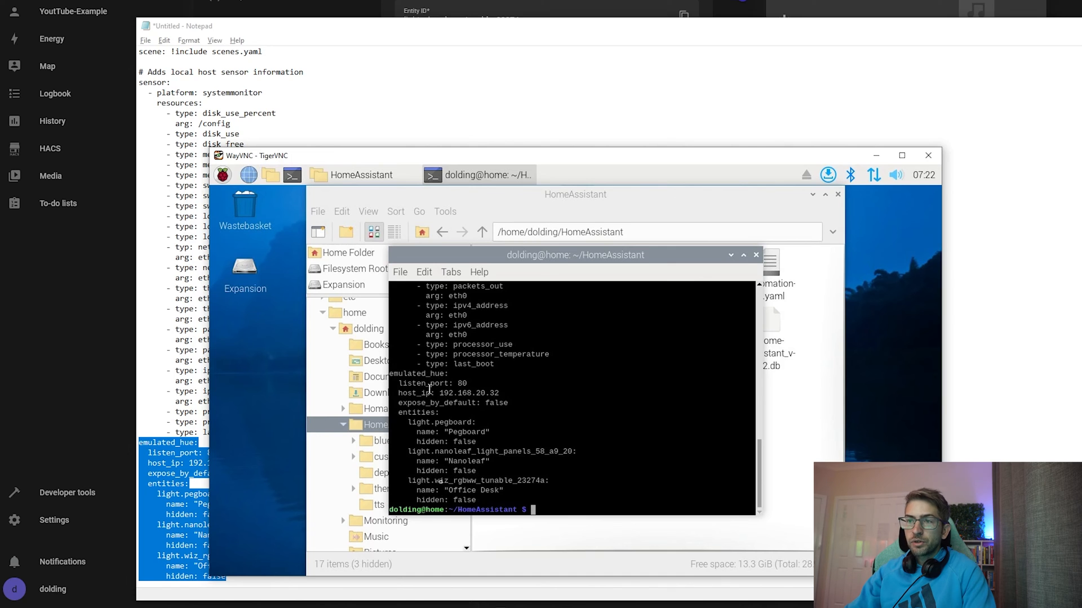
pyautogui.moveTo(740, 169)
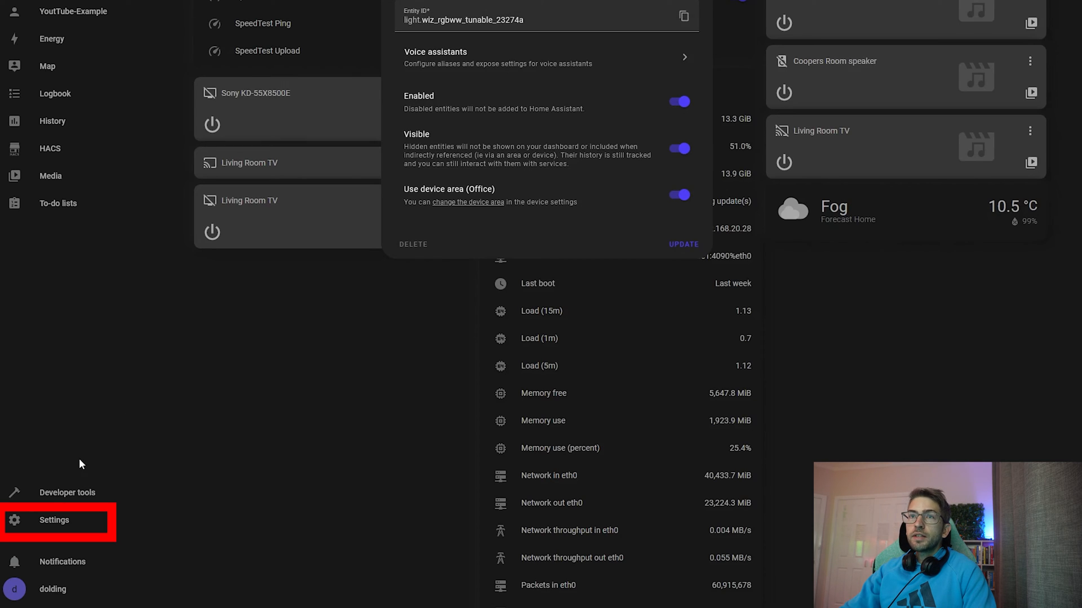
# Bring up the Restart Home Assistant dialog from Settings' top-right menu.
pyautogui.click(55, 520)
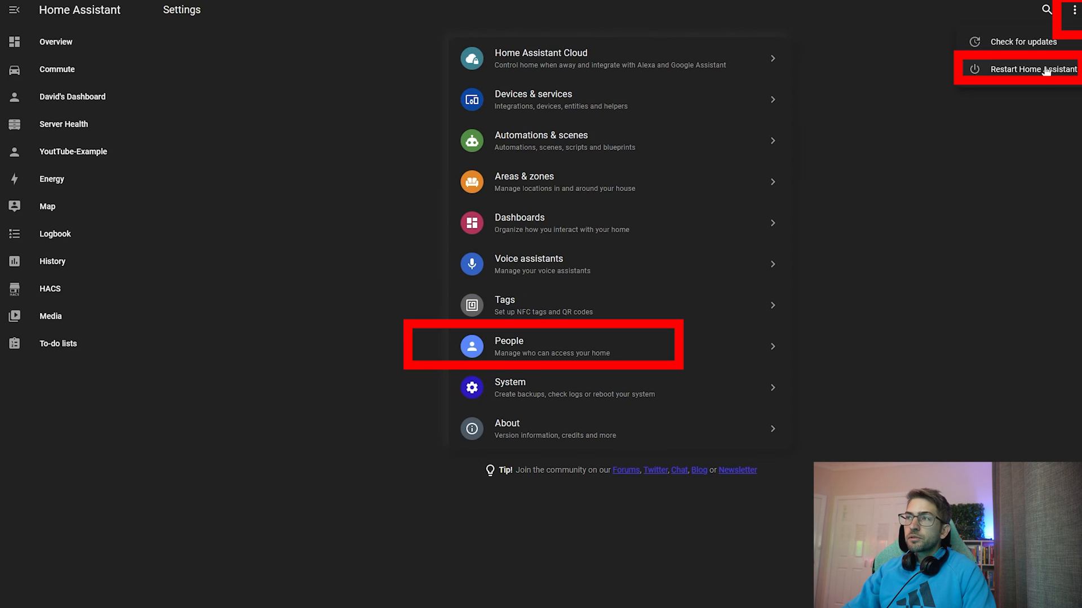
pyautogui.click(1038, 69)
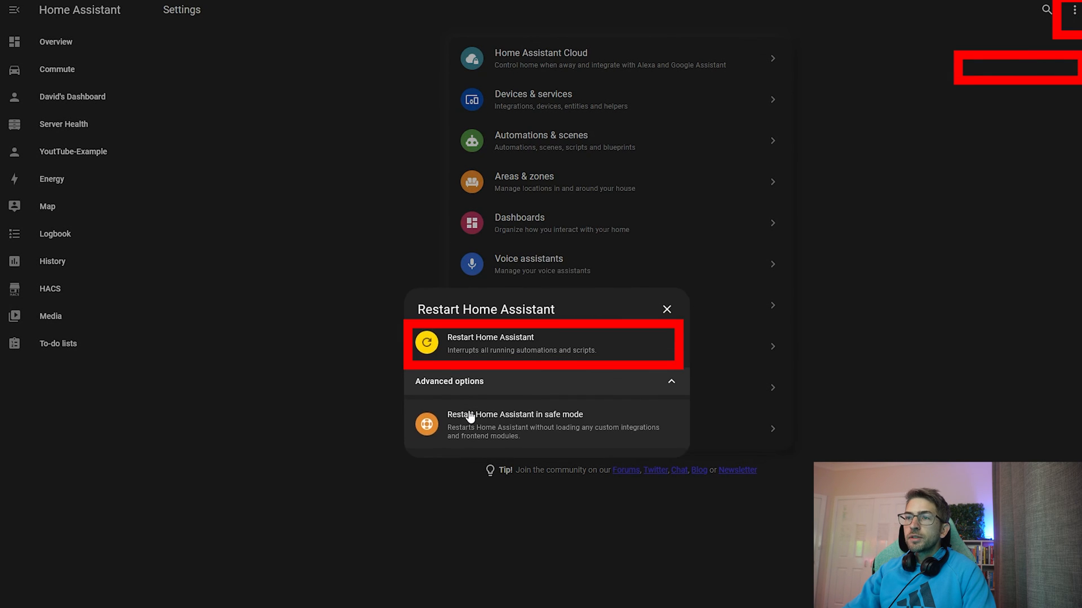